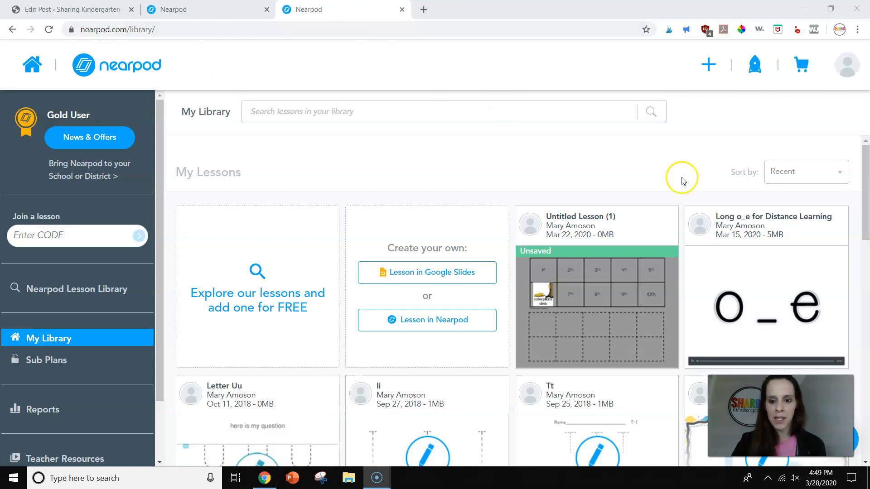
- Locate the Long o_e lesson card and begin editing it, accepting the lost-code warning
{"action": "scroll", "scroll_direction": "down", "scroll_amount": 3}
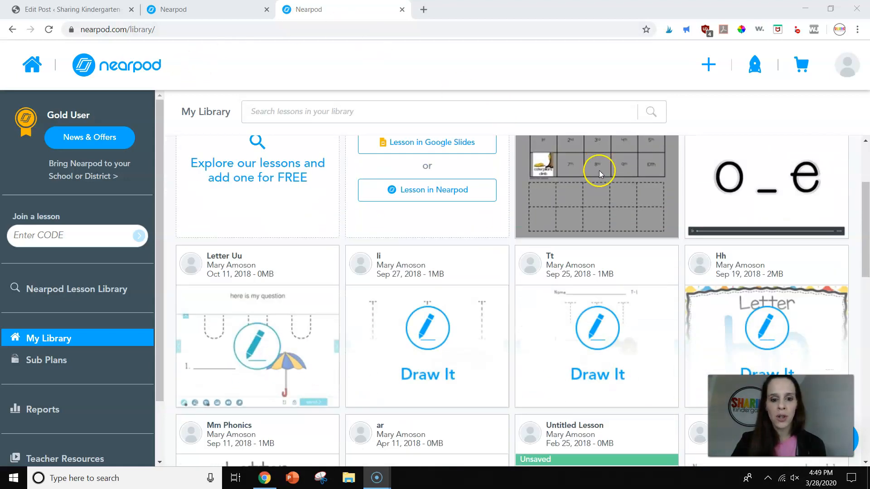
{"action": "scroll", "scroll_direction": "down", "scroll_amount": 3}
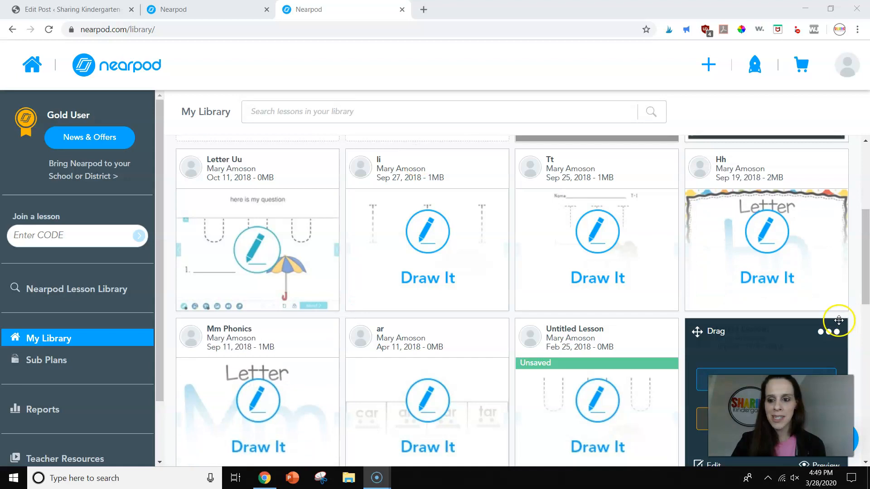
{"action": "scroll", "scroll_direction": "down", "scroll_amount": 3}
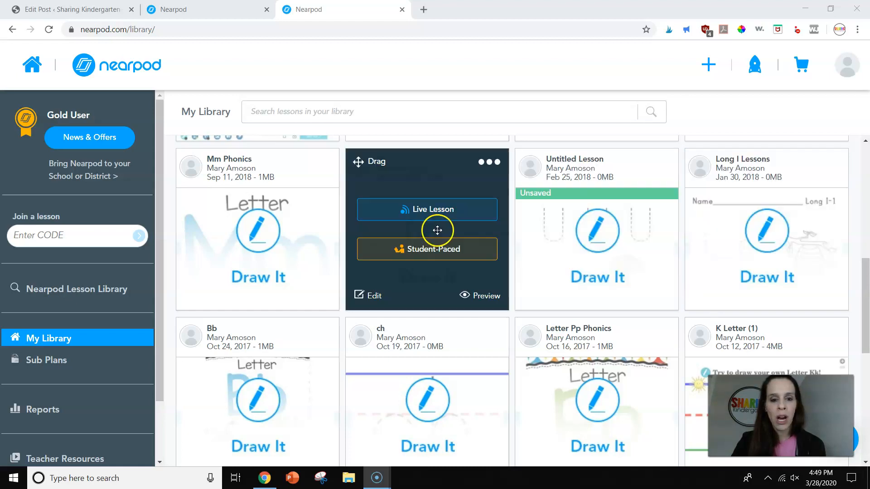
{"action": "mouse_move", "coordinate": [444, 218]}
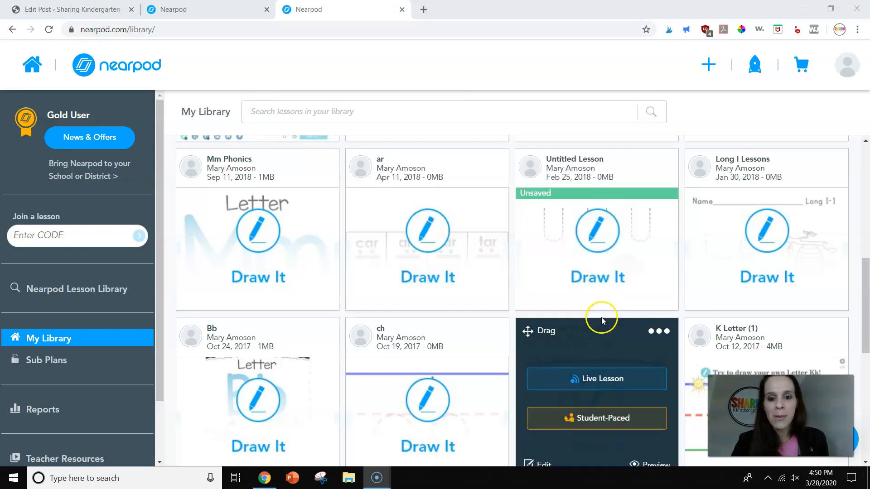
{"action": "scroll", "scroll_direction": "down", "scroll_amount": 3}
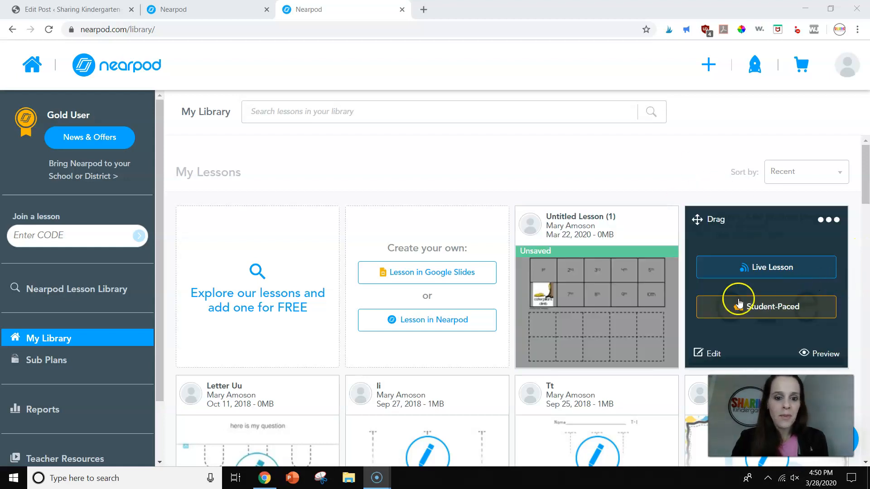
{"action": "scroll", "scroll_direction": "down", "scroll_amount": 3}
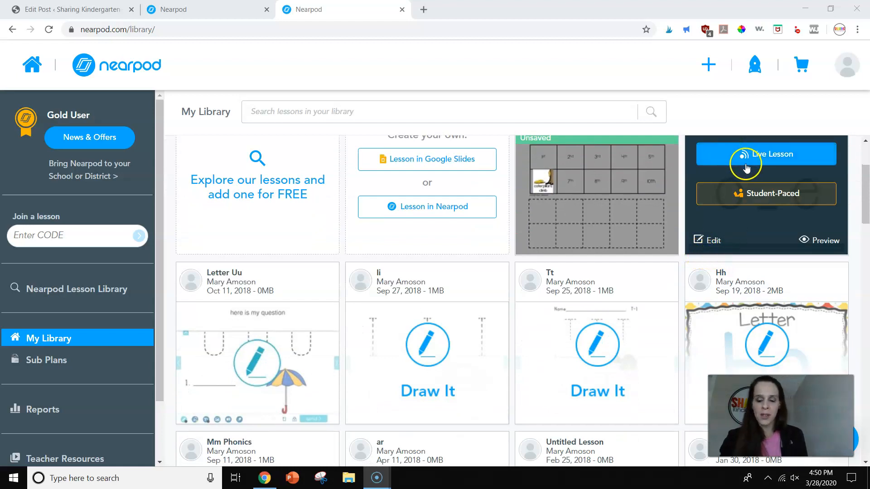
{"action": "mouse_move", "coordinate": [796, 164]}
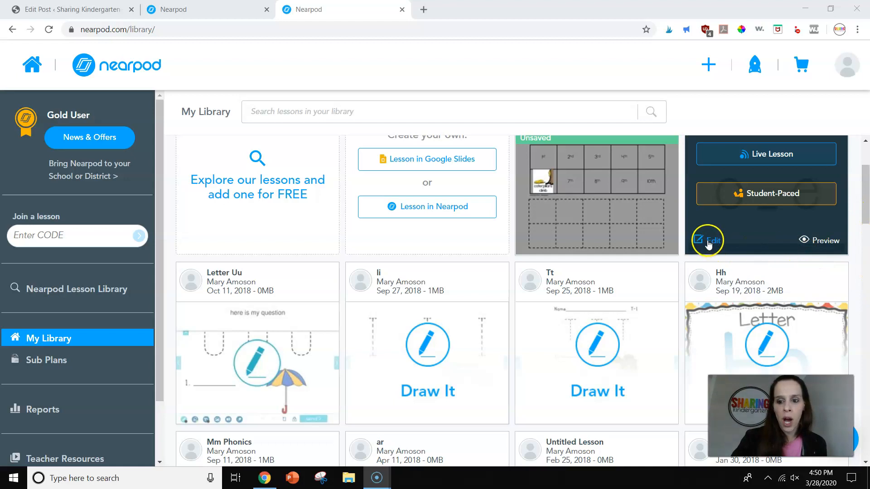
{"action": "left_click", "coordinate": [712, 240]}
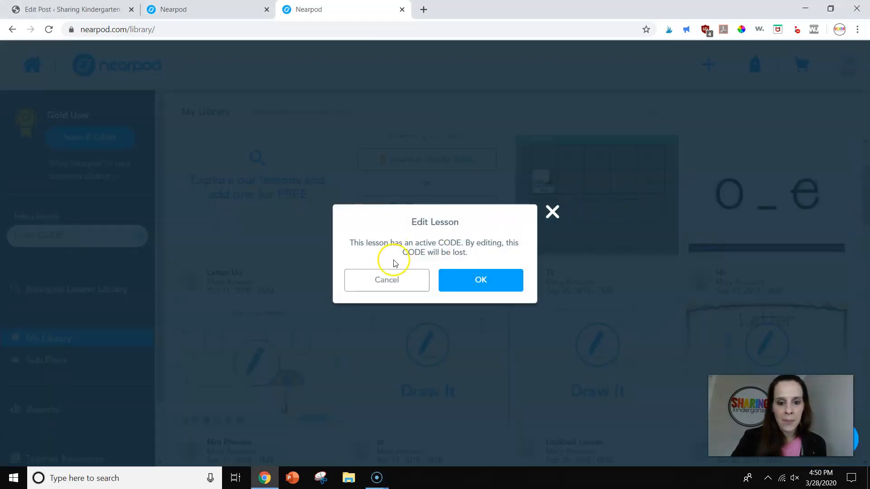
{"action": "left_click", "coordinate": [480, 280]}
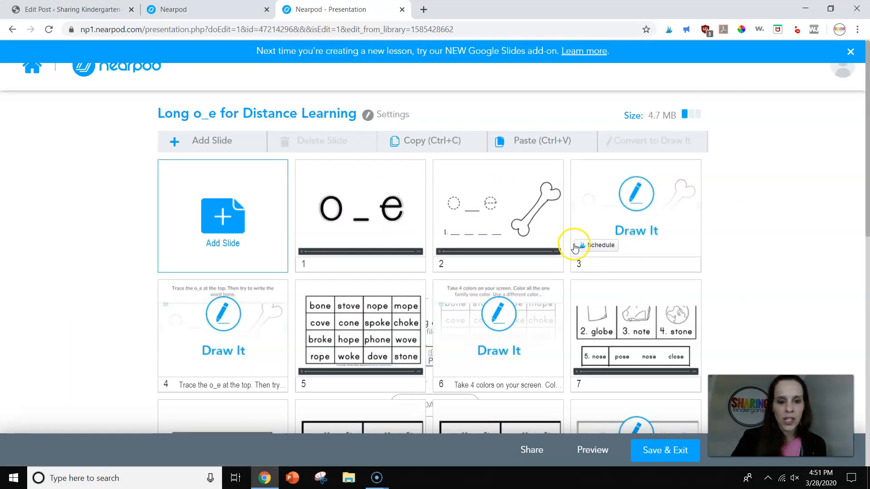
- Review the lesson's slides, selecting the o_e title slide
{"action": "scroll", "scroll_direction": "down", "scroll_amount": 3}
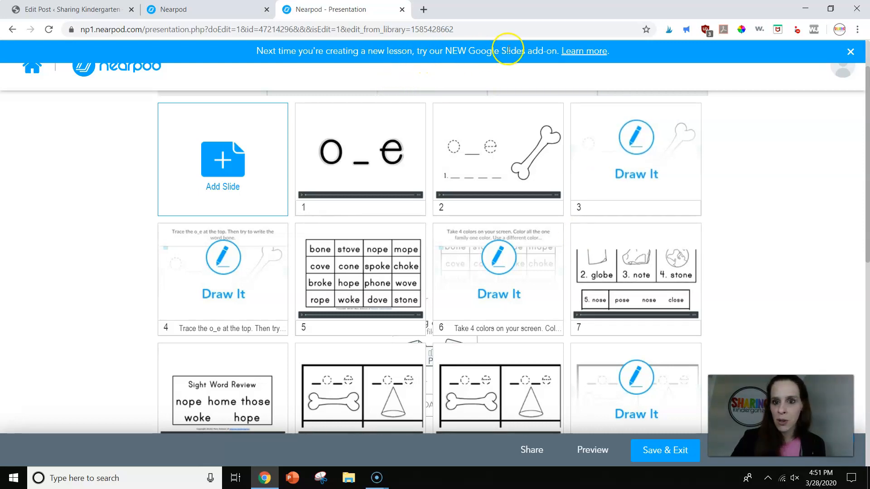
{"action": "mouse_move", "coordinate": [485, 172]}
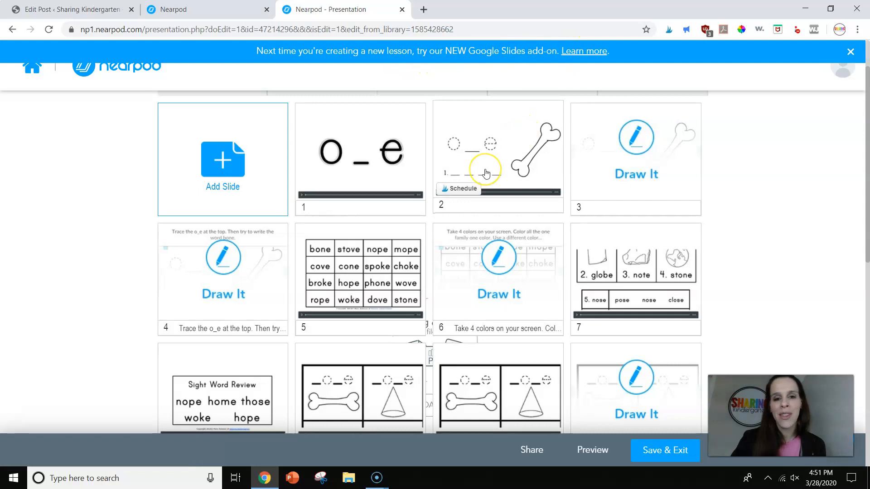
{"action": "mouse_move", "coordinate": [518, 147]}
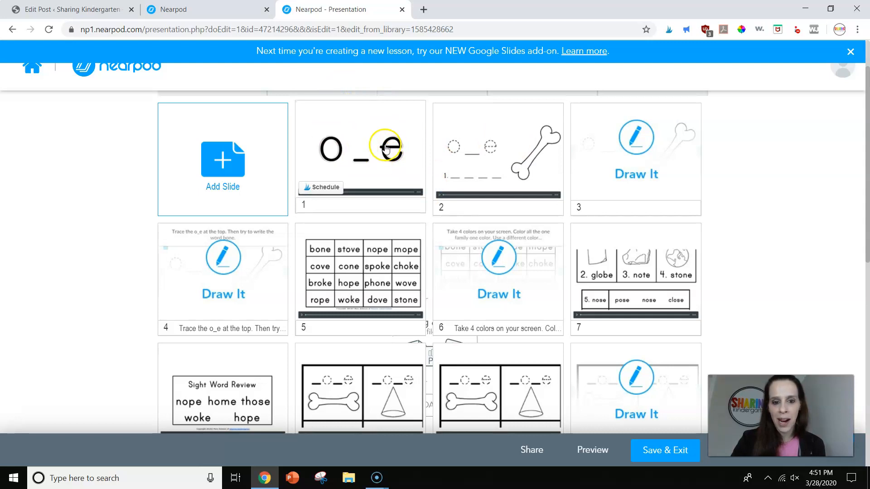
{"action": "left_click", "coordinate": [360, 156]}
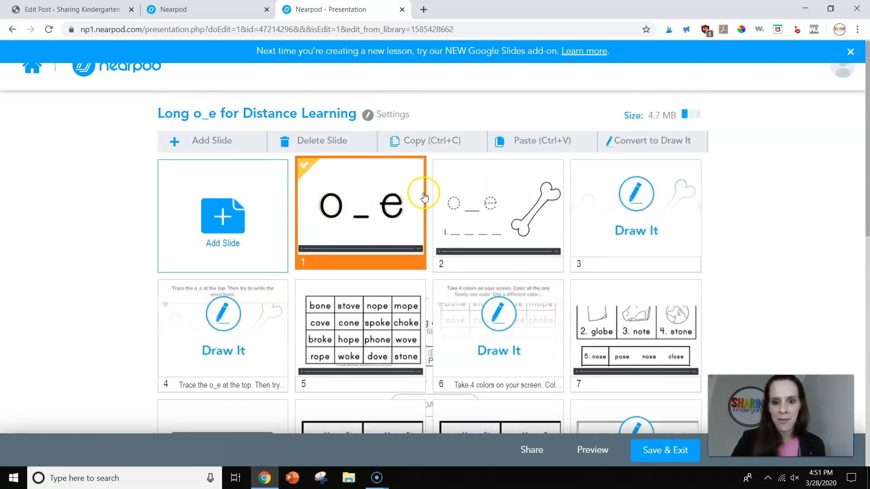
{"action": "scroll", "scroll_direction": "down", "scroll_amount": 3}
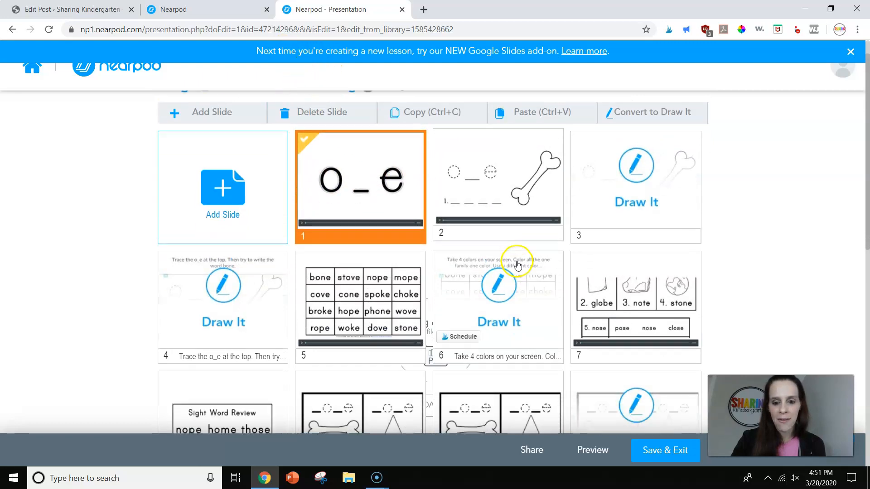
{"action": "scroll", "scroll_direction": "down", "scroll_amount": 3}
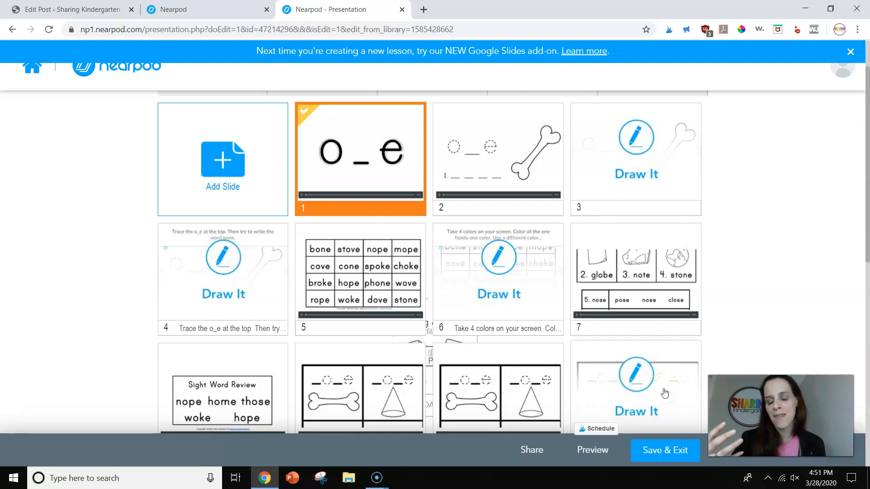
{"action": "mouse_move", "coordinate": [591, 449]}
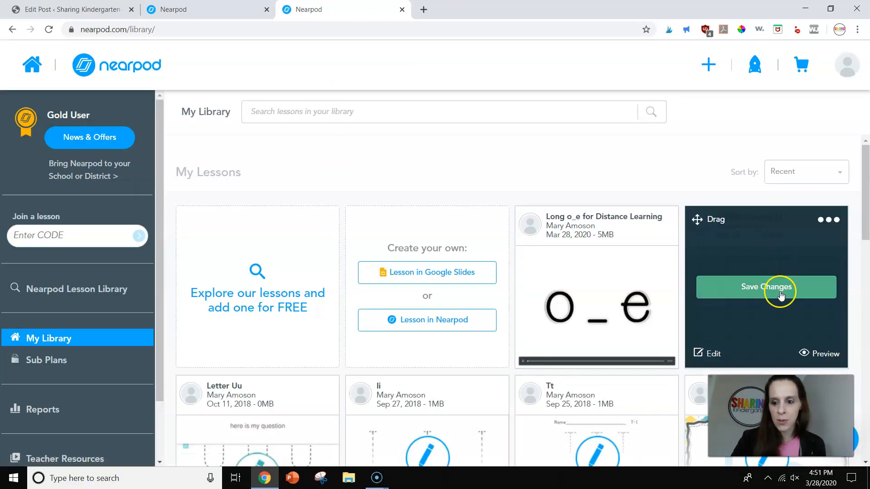
- Launch the lesson as a student-paced session with code VBMWQ and start a new browser tab
{"action": "scroll", "scroll_direction": "down", "scroll_amount": 3}
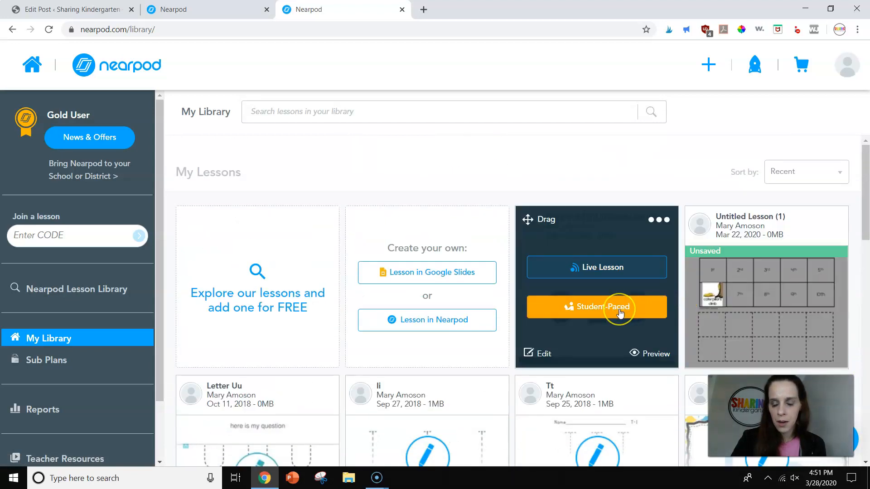
{"action": "left_click", "coordinate": [596, 307]}
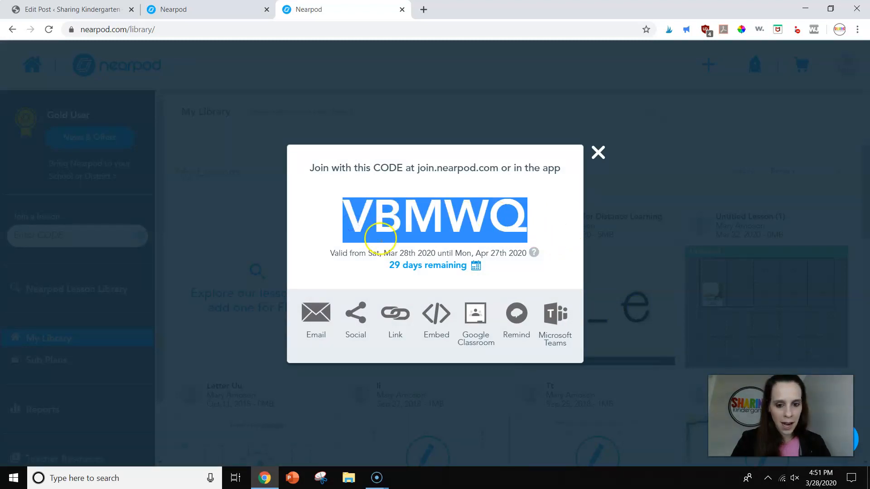
{"action": "mouse_move", "coordinate": [423, 9]}
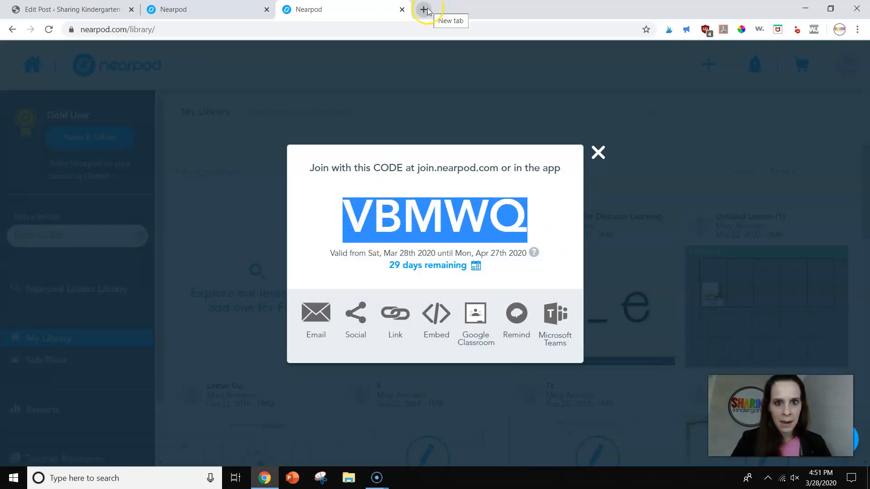
{"action": "left_click", "coordinate": [424, 9]}
{"action": "type", "text": "join.nearpod.co"}
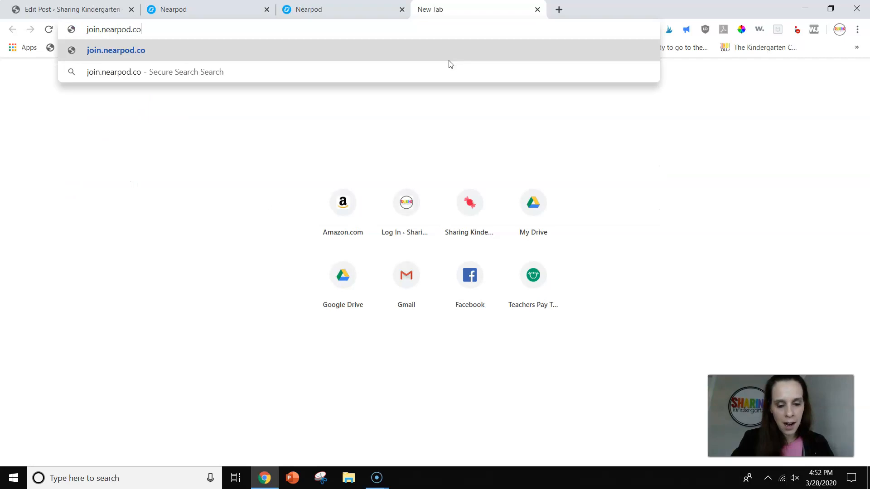
- Join the lesson on the student site using code VBMWQ
{"action": "key", "text": "Enter"}
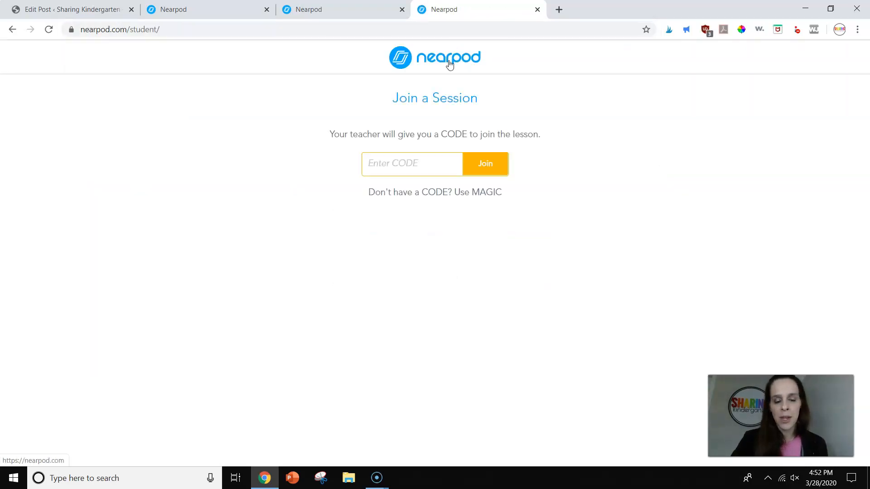
{"action": "type", "text": "VBMWQ"}
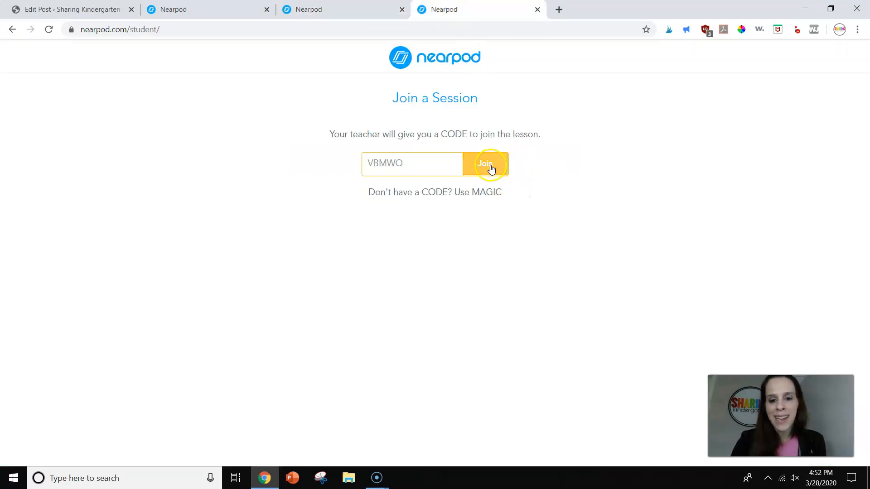
{"action": "left_click", "coordinate": [485, 164]}
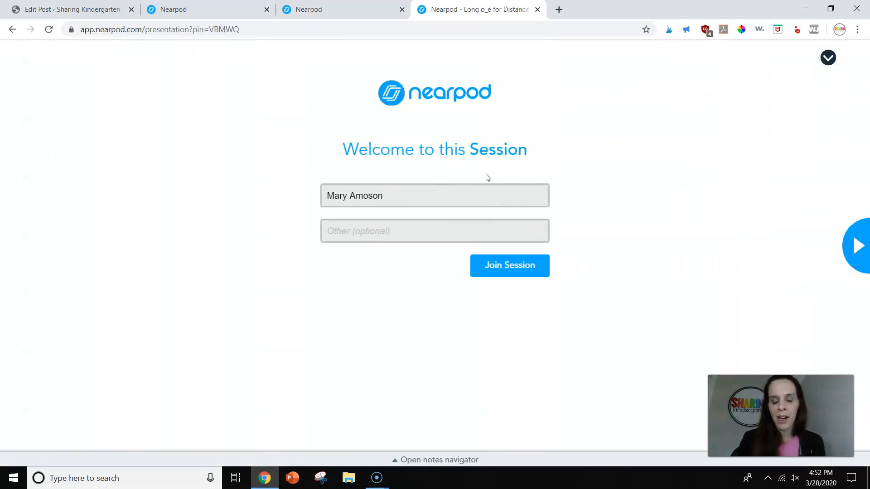
- Enter a student name and enter the session, landing on the o_e video slide
{"action": "left_click", "coordinate": [434, 196]}
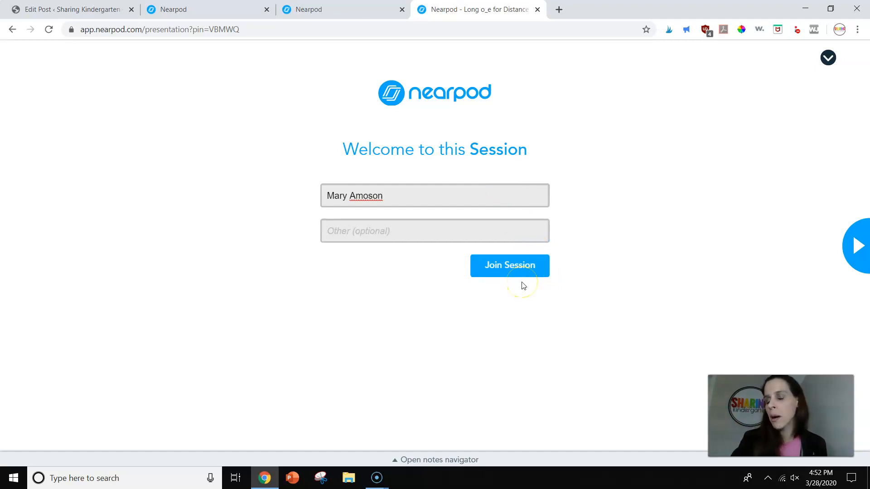
{"action": "left_click", "coordinate": [510, 266]}
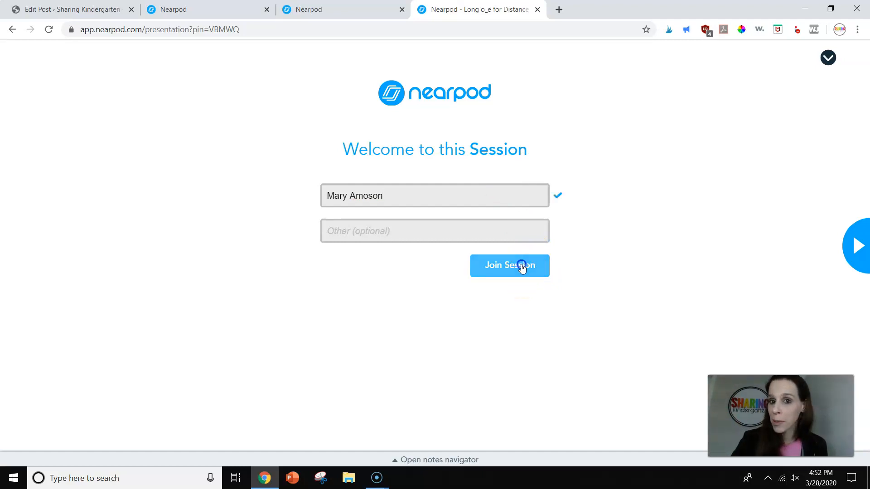
{"action": "left_click", "coordinate": [509, 265]}
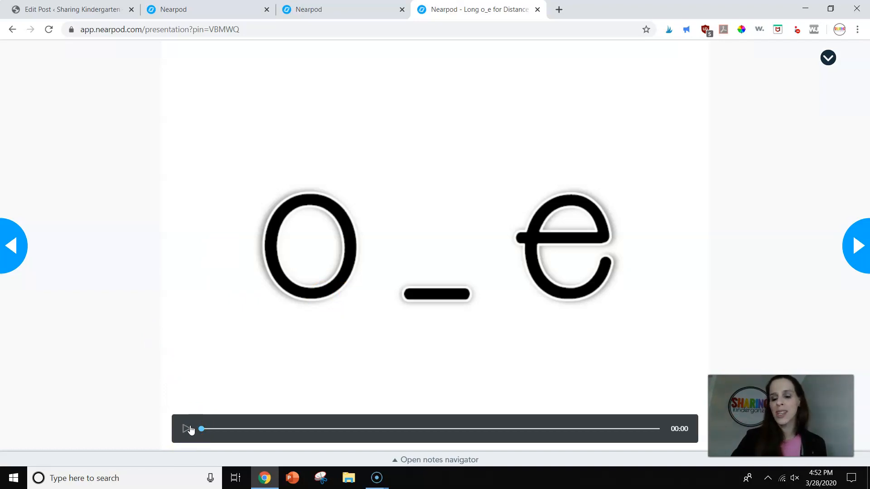
- Play the o_e video and step forward to the bone tracing slide
{"action": "left_click", "coordinate": [186, 428]}
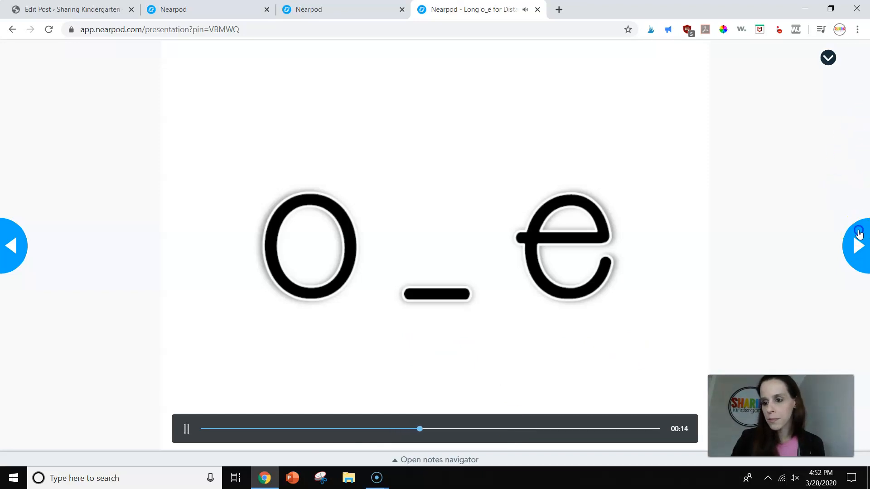
{"action": "left_click", "coordinate": [857, 245]}
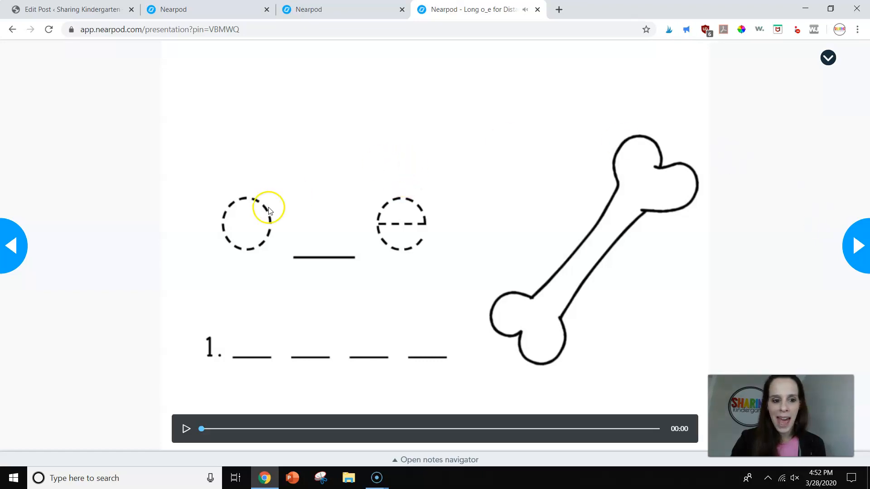
{"action": "mouse_move", "coordinate": [243, 245]}
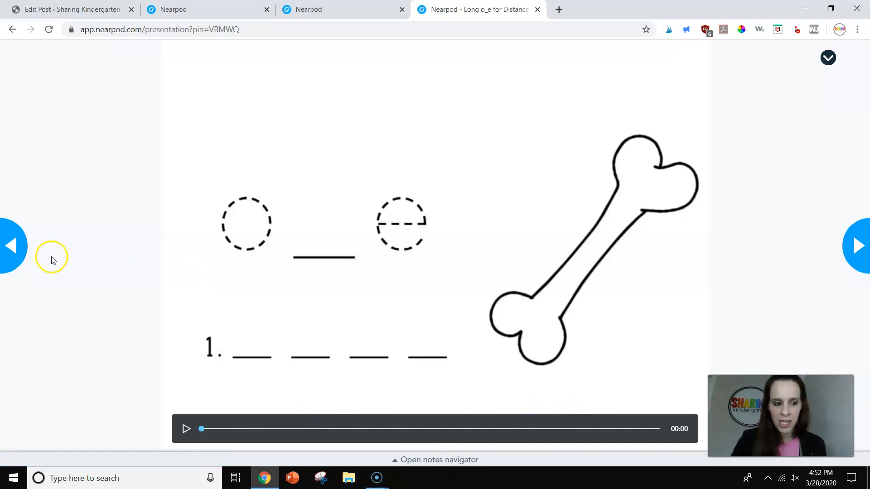
{"action": "left_click", "coordinate": [856, 246]}
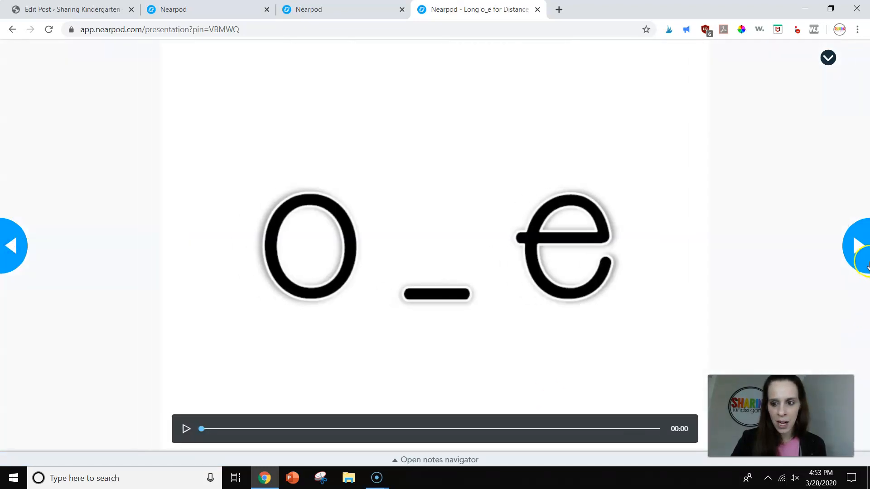
{"action": "left_click", "coordinate": [854, 243]}
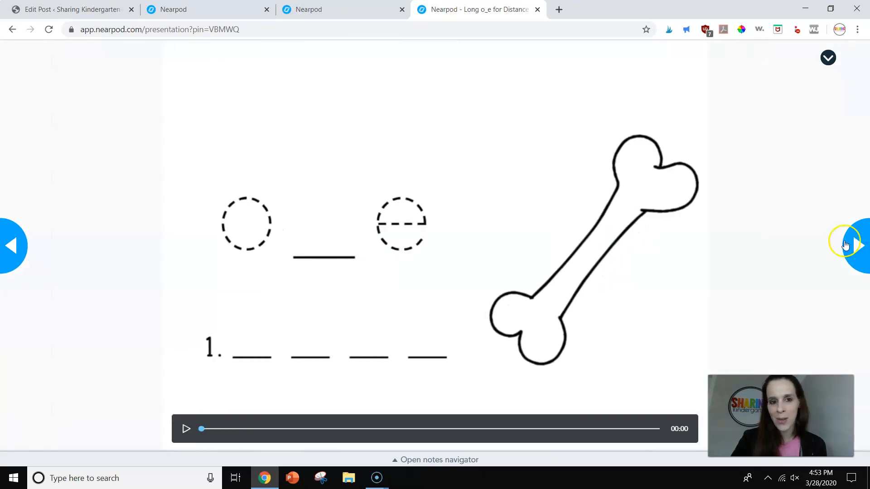
{"action": "mouse_move", "coordinate": [843, 243]}
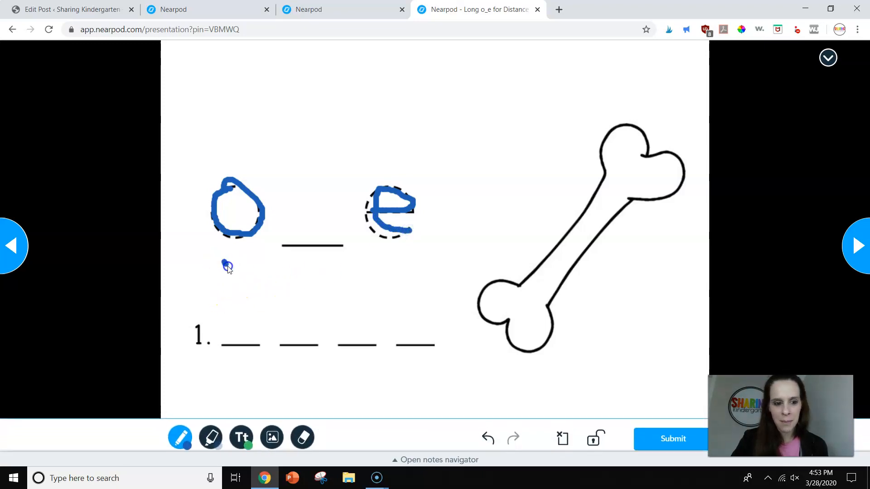
- Write 'bone' on the answer lines, submit the drawing, and advance to the word chart slide
{"action": "left_click_drag", "start_coordinate": [227, 265], "coordinate": [252, 333]}
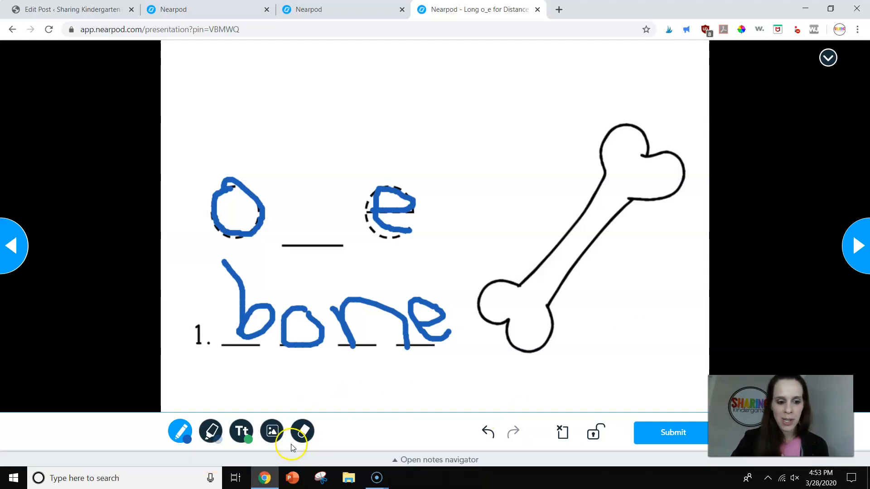
{"action": "mouse_move", "coordinate": [311, 419]}
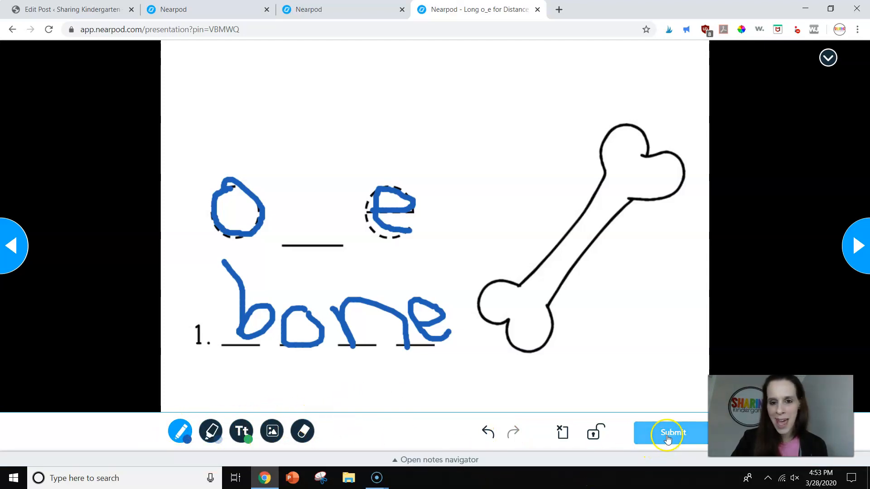
{"action": "left_click", "coordinate": [671, 433]}
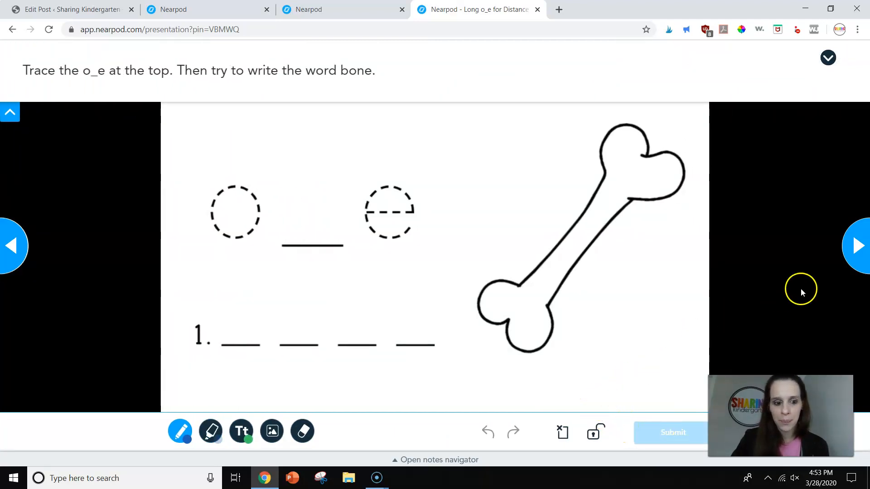
{"action": "left_click", "coordinate": [856, 246]}
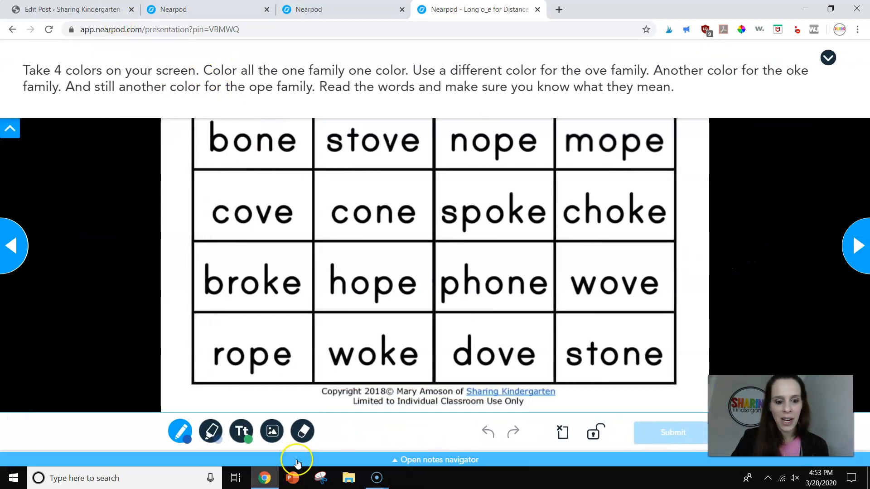
- Highlight the oke family words spoke, choke, broke and woke in the chart
{"action": "left_click", "coordinate": [210, 431]}
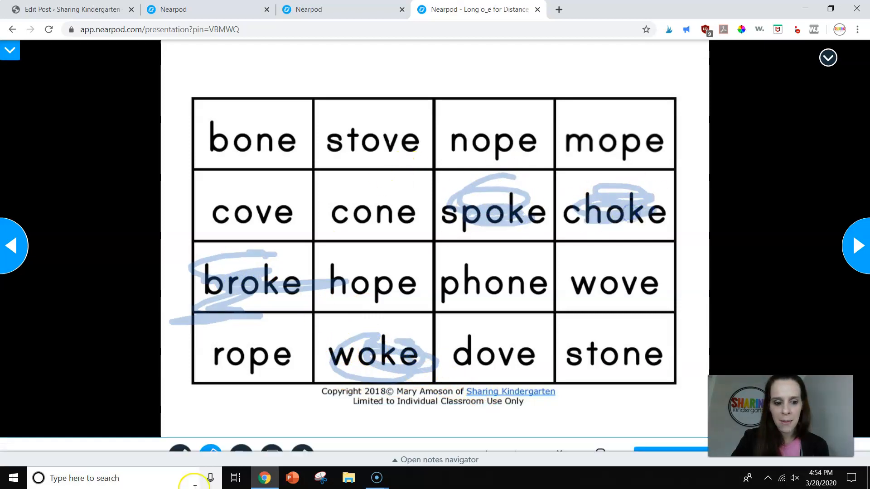
{"action": "left_click", "coordinate": [210, 432]}
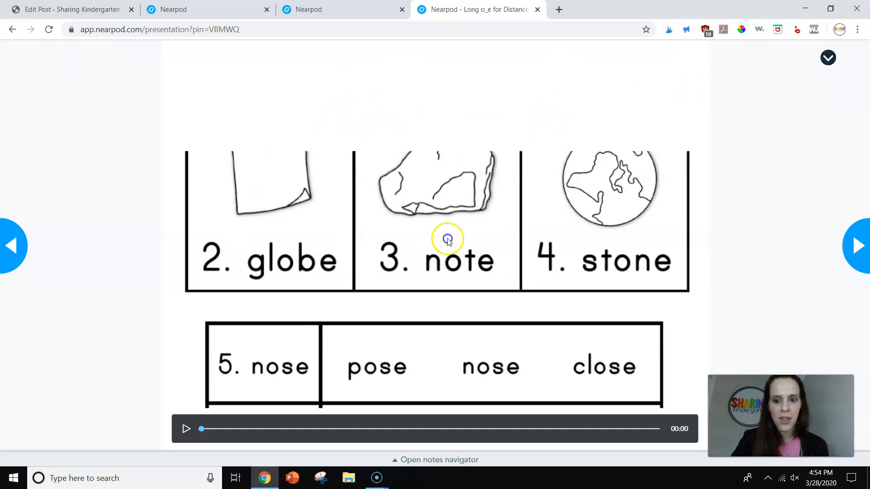
{"action": "mouse_move", "coordinate": [853, 225]}
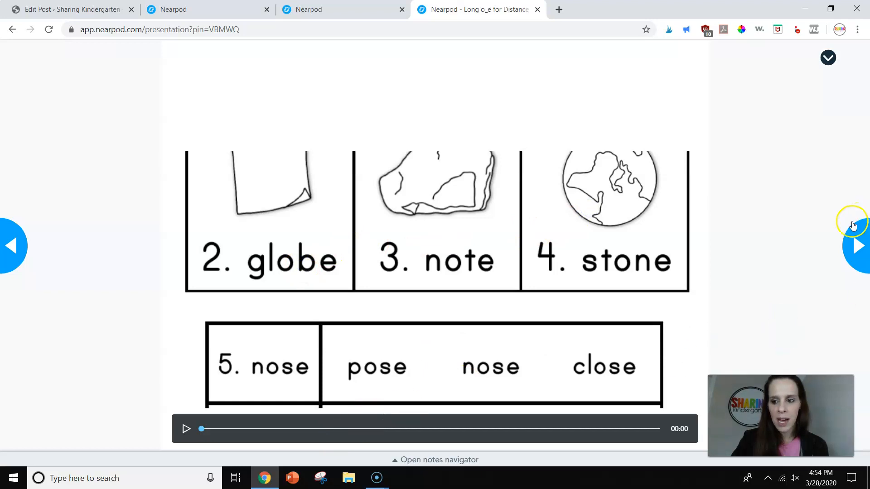
- Advance to the Sight Word Review slide and play its video
{"action": "left_click", "coordinate": [857, 245]}
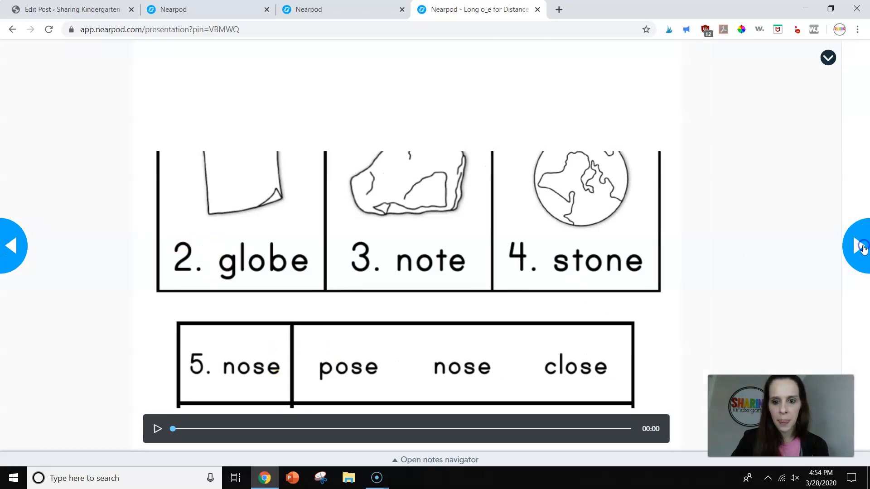
{"action": "left_click", "coordinate": [856, 245]}
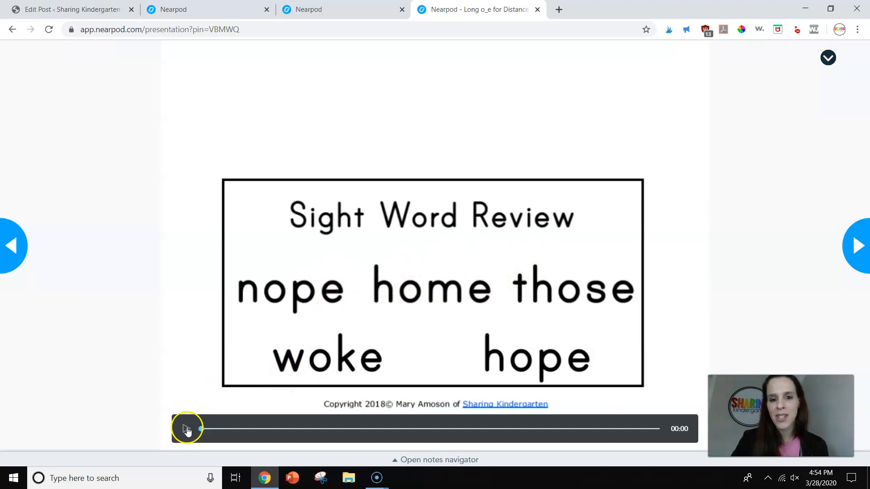
{"action": "left_click", "coordinate": [185, 428]}
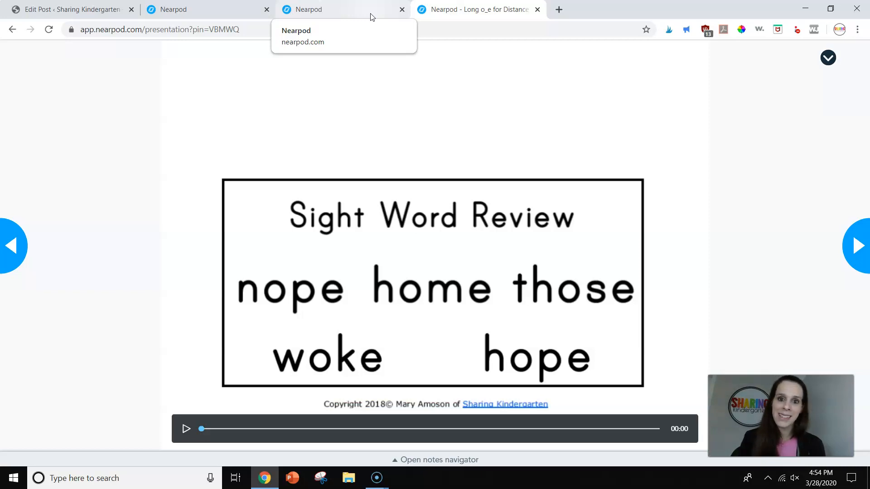
{"action": "mouse_move", "coordinate": [349, 5]}
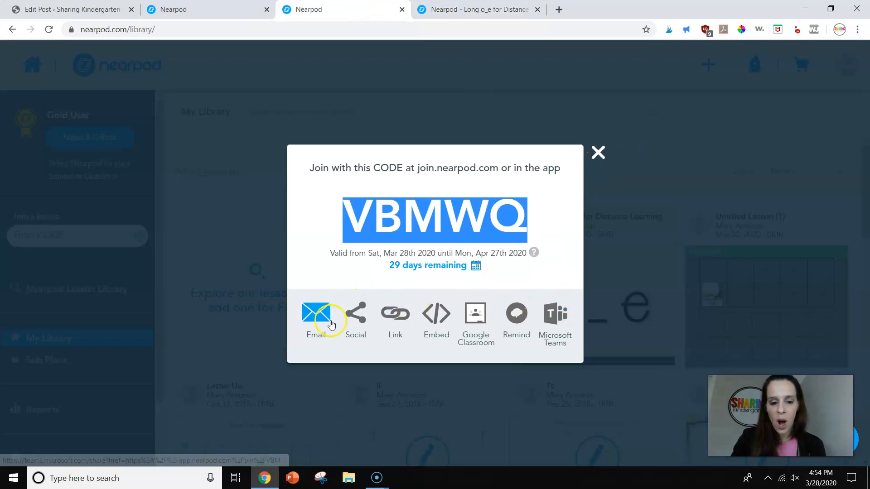
- Dismiss the join code popup so My Library's lessons show
{"action": "left_click", "coordinate": [597, 152]}
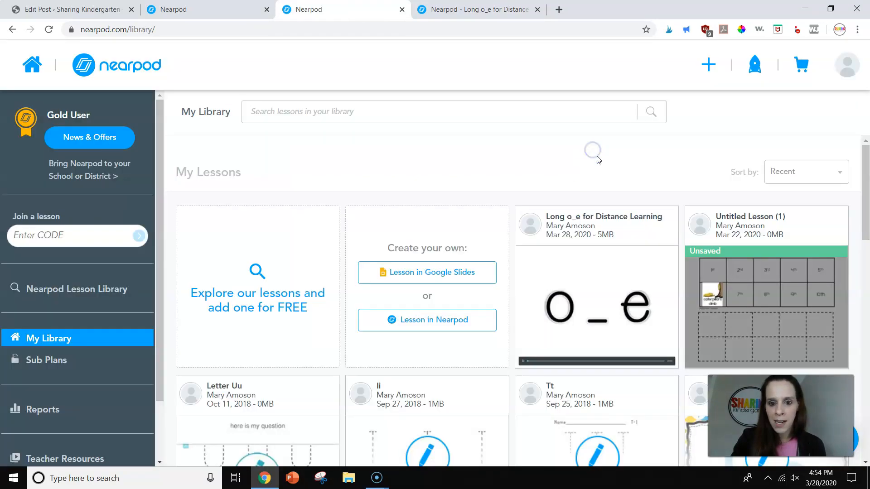
{"action": "scroll", "scroll_direction": "down", "scroll_amount": 3}
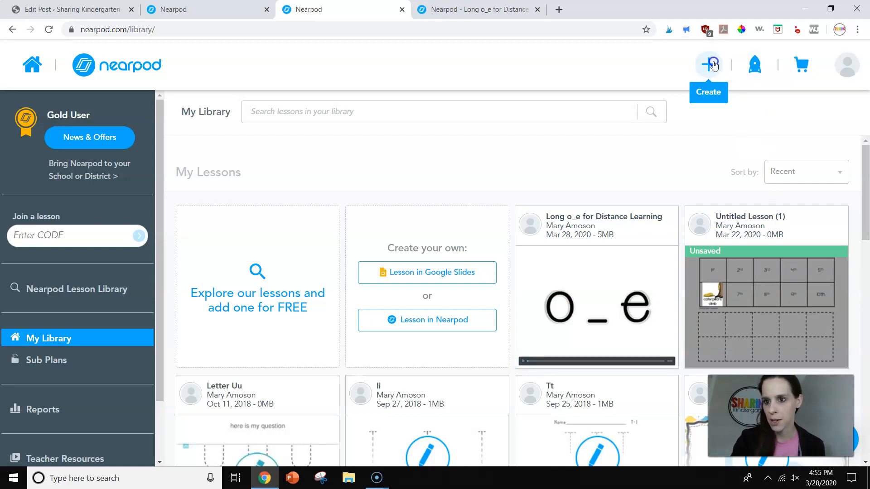
- Open the Create menu to start a new Nearpod lesson
{"action": "left_click", "coordinate": [712, 65]}
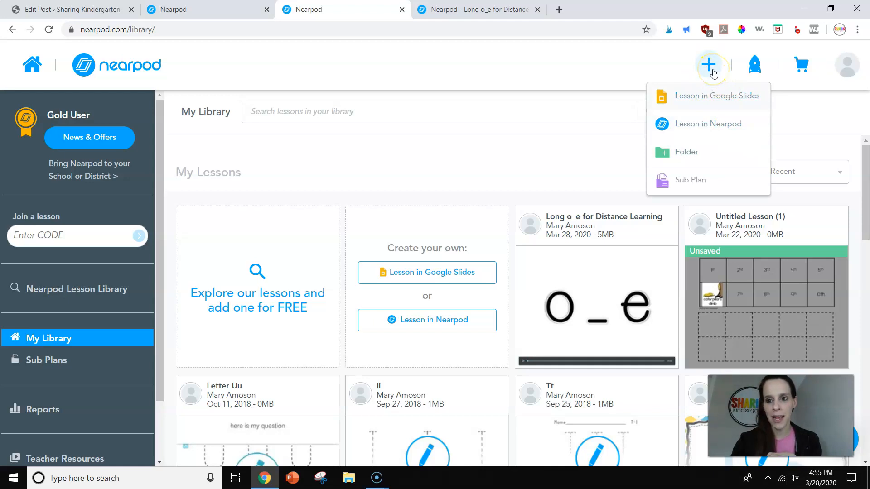
{"action": "mouse_move", "coordinate": [723, 99]}
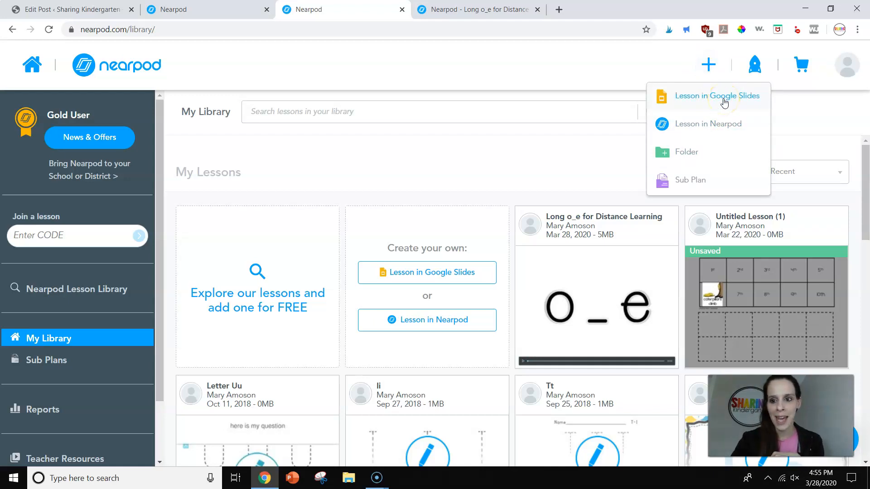
{"action": "mouse_move", "coordinate": [722, 128]}
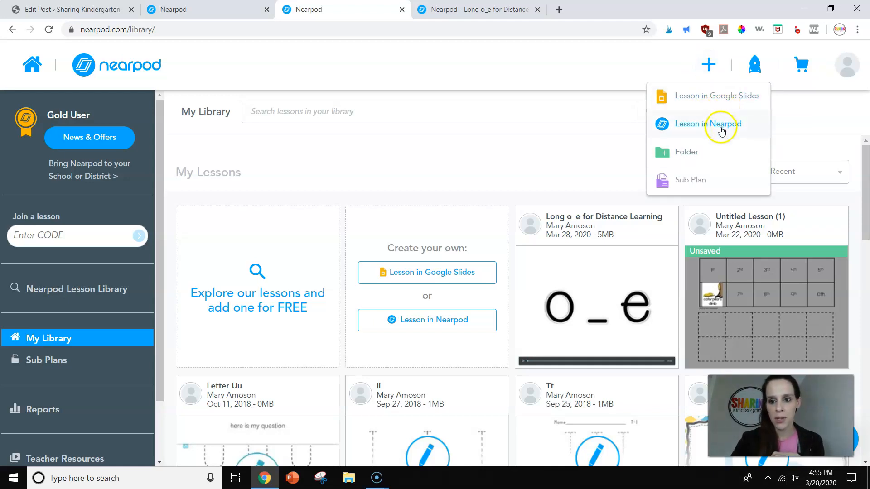
{"action": "mouse_move", "coordinate": [690, 186]}
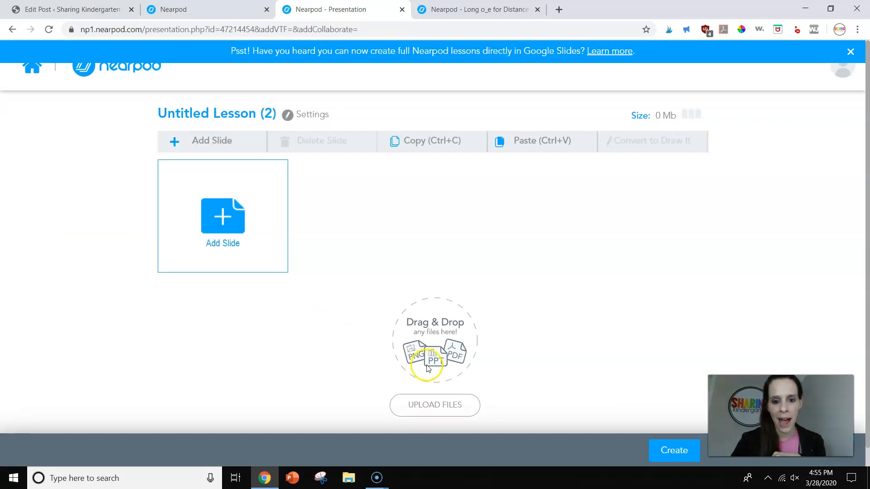
- Add a new activity slide and choose the Draw It type
{"action": "left_click", "coordinate": [223, 216]}
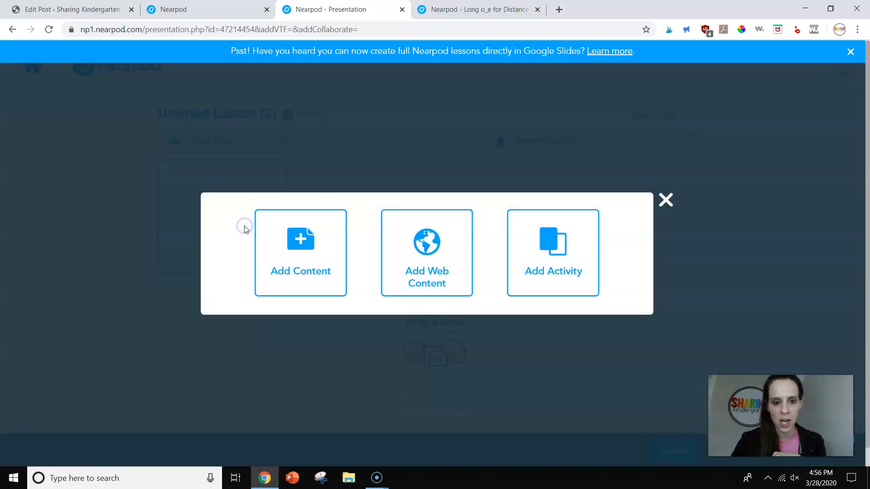
{"action": "mouse_move", "coordinate": [313, 269]}
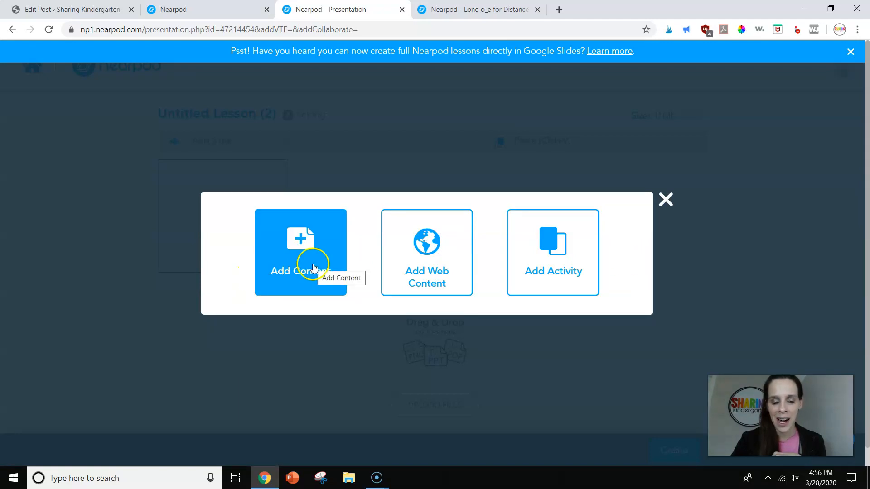
{"action": "mouse_move", "coordinate": [426, 276]}
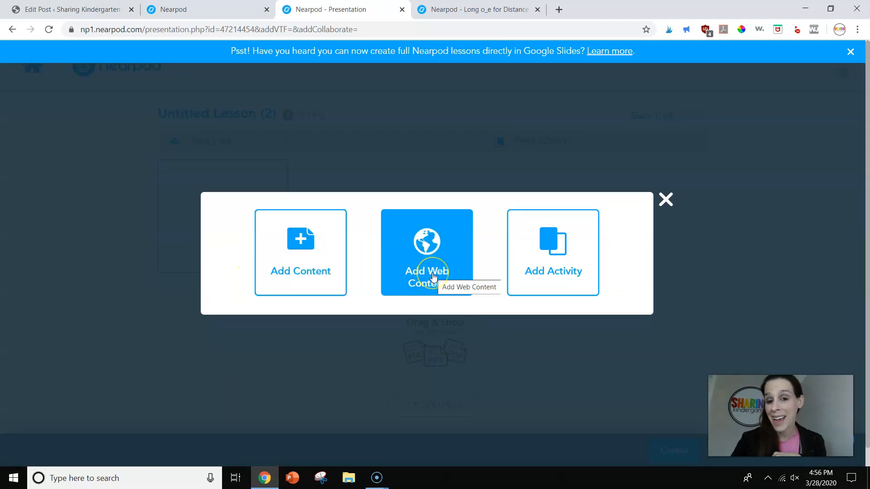
{"action": "mouse_move", "coordinate": [552, 271]}
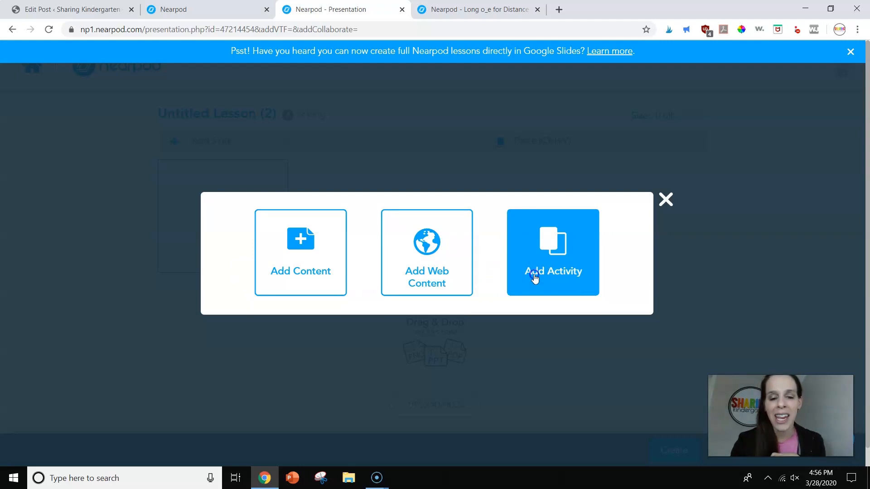
{"action": "left_click", "coordinate": [553, 253]}
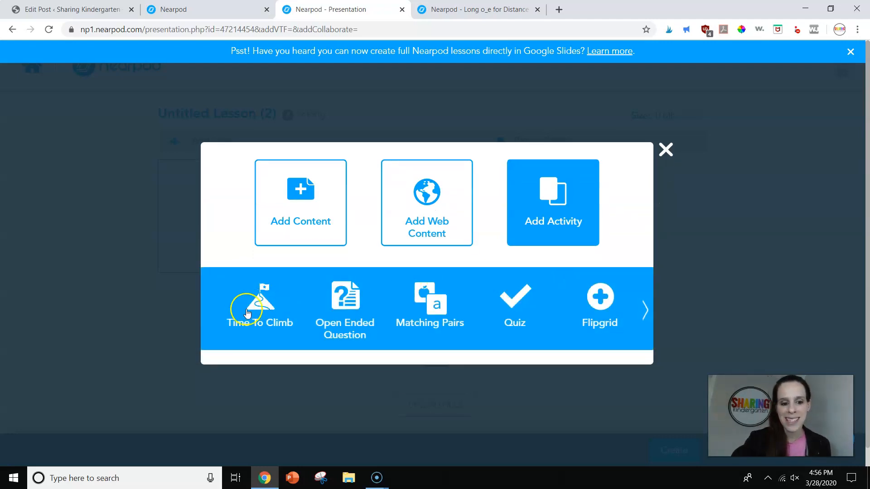
{"action": "mouse_move", "coordinate": [452, 295]}
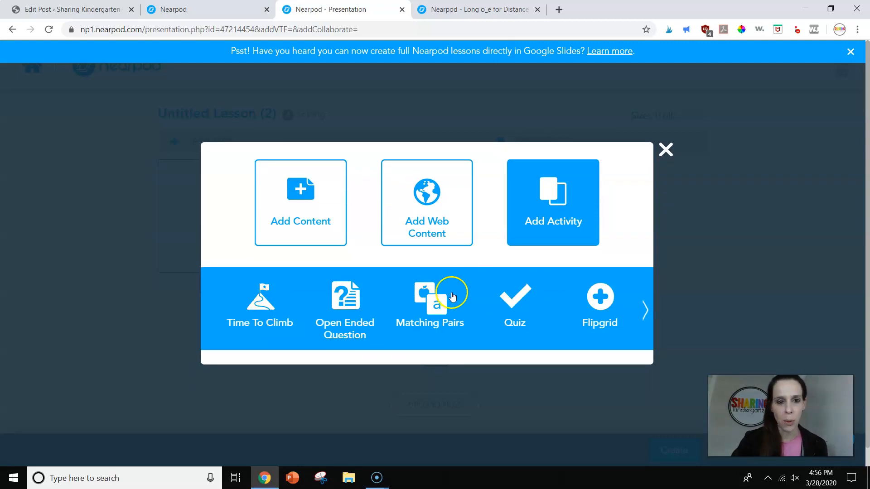
{"action": "mouse_move", "coordinate": [239, 323]}
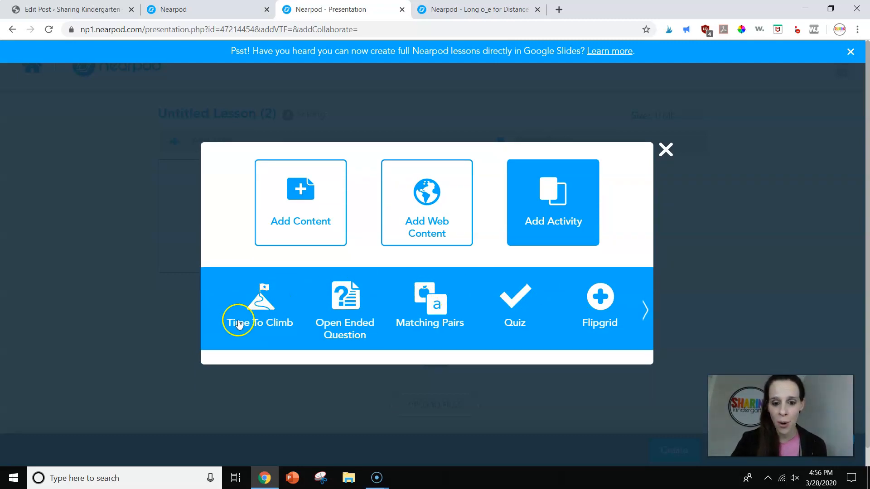
{"action": "left_click", "coordinate": [643, 311]}
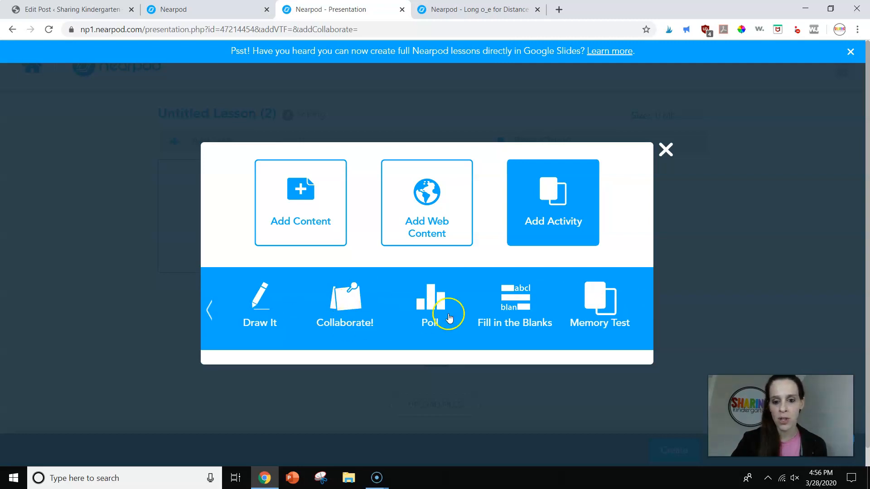
{"action": "mouse_move", "coordinate": [221, 321]}
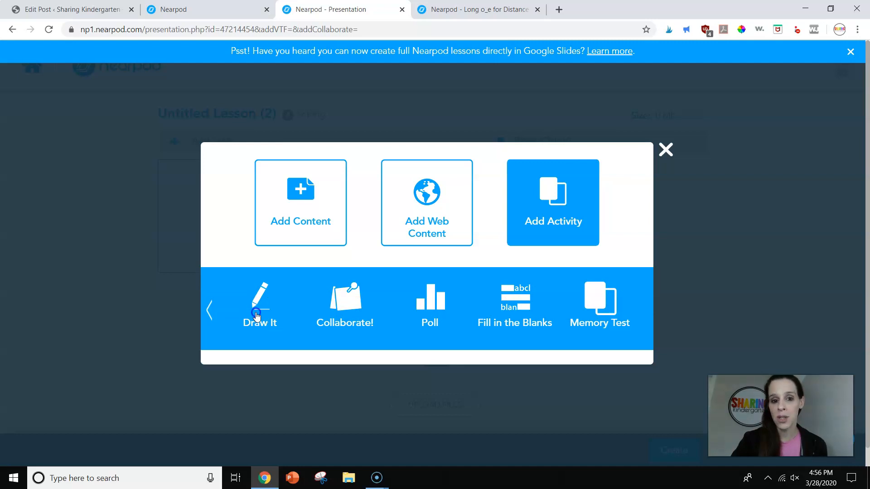
{"action": "left_click", "coordinate": [260, 305]}
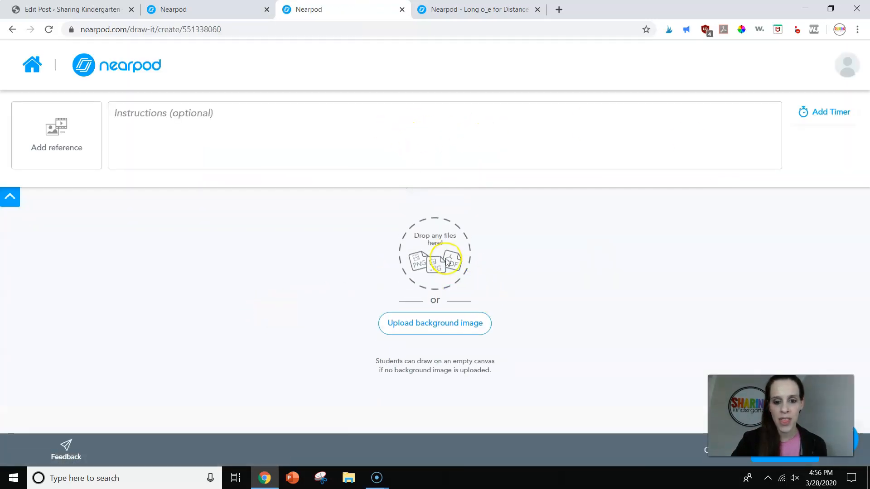
{"action": "mouse_move", "coordinate": [427, 268]}
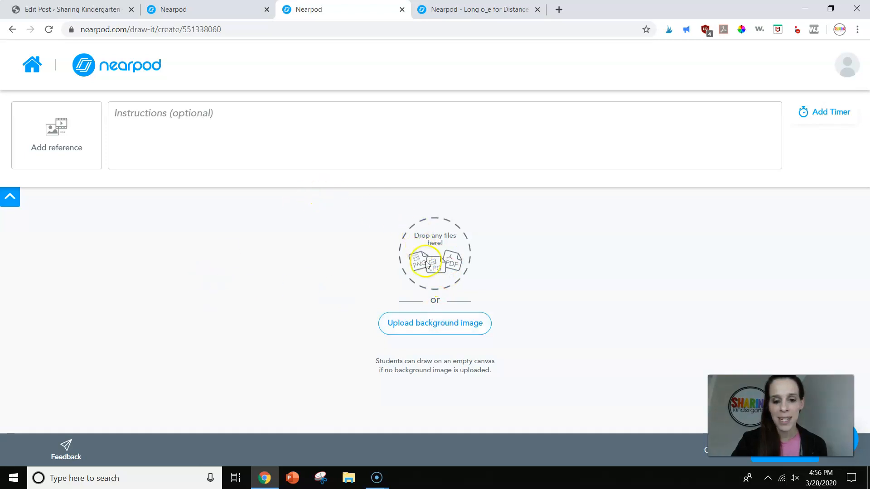
- Start a background image upload from this computer, reaching the file picker on Desktop
{"action": "left_click", "coordinate": [434, 322]}
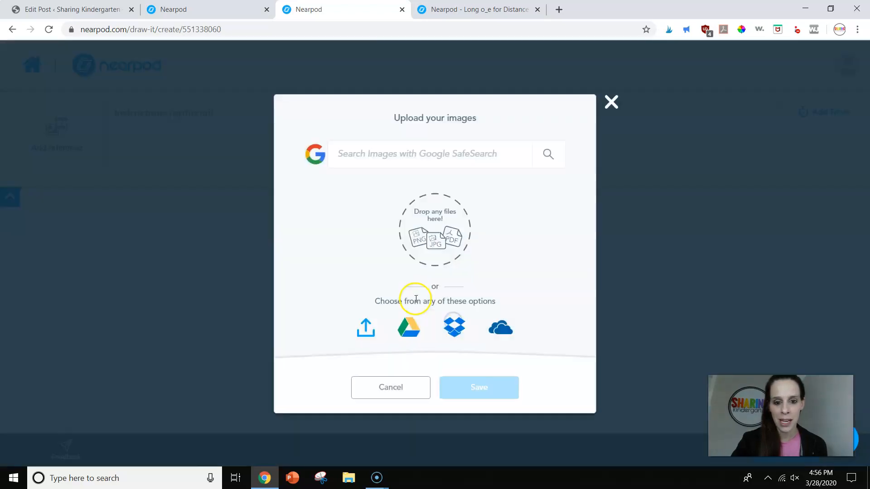
{"action": "mouse_move", "coordinate": [677, 76]}
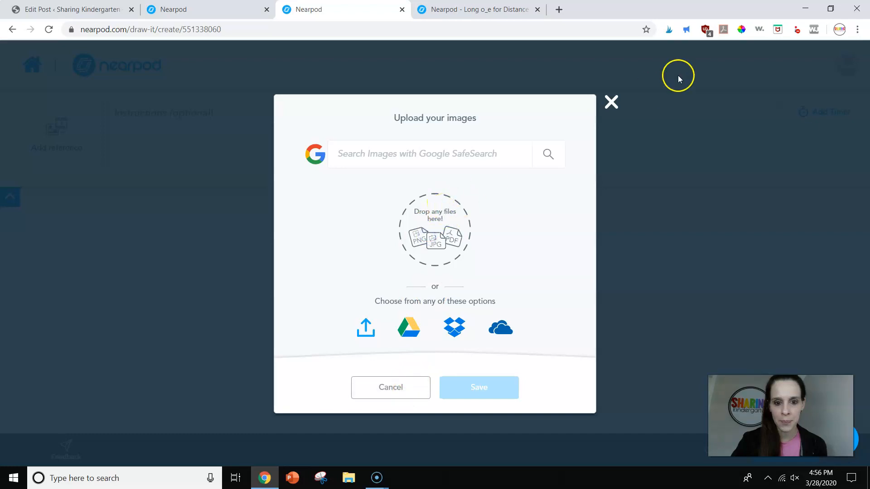
{"action": "mouse_move", "coordinate": [520, 332]}
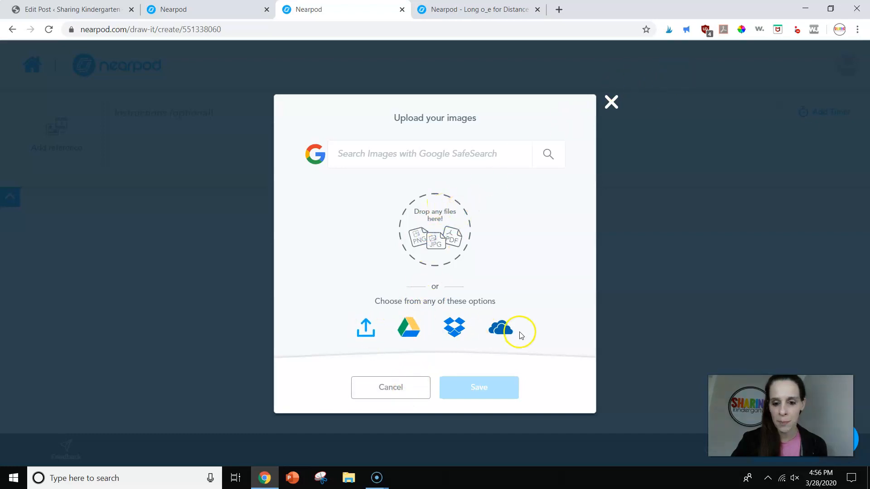
{"action": "left_click", "coordinate": [365, 327]}
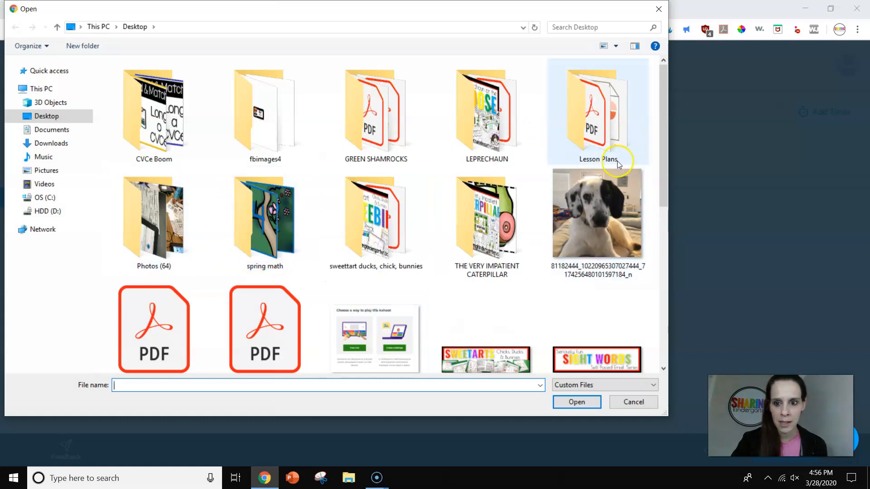
- Load the o_e image from the Lesson Plans folder as the Draw It canvas background
{"action": "double_click", "coordinate": [596, 110]}
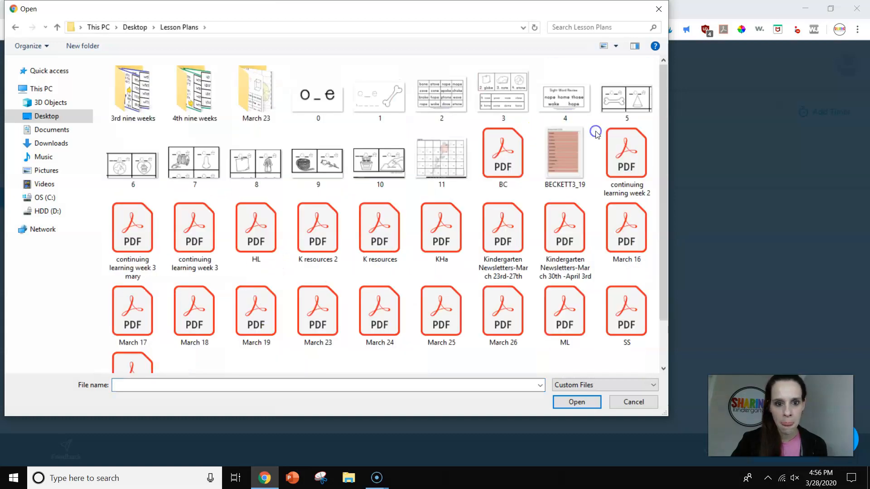
{"action": "left_click", "coordinate": [317, 95]}
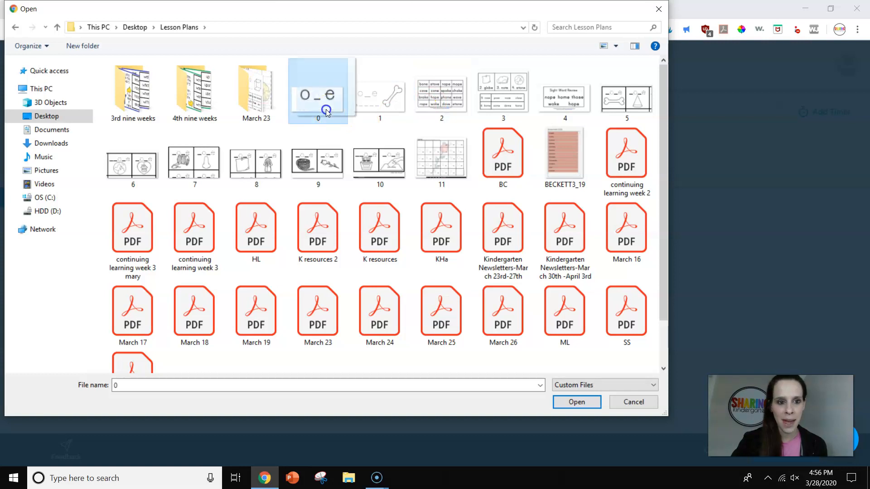
{"action": "left_click", "coordinate": [576, 401]}
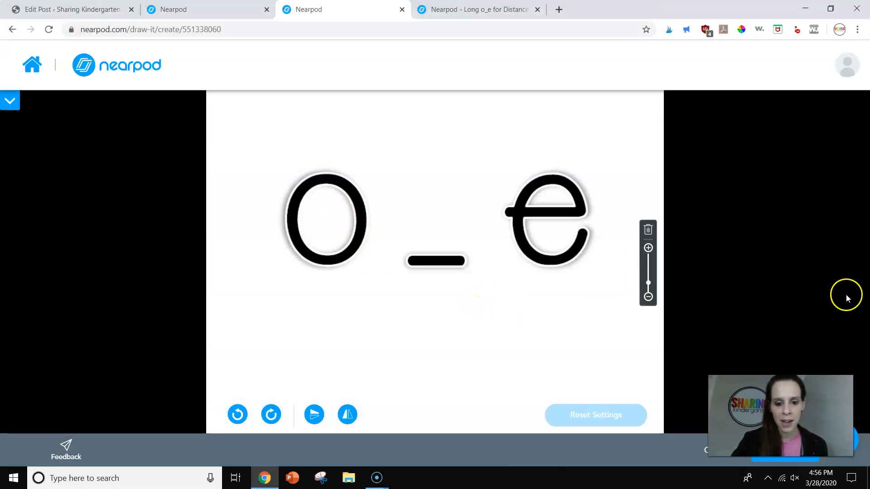
{"action": "mouse_move", "coordinate": [738, 130]}
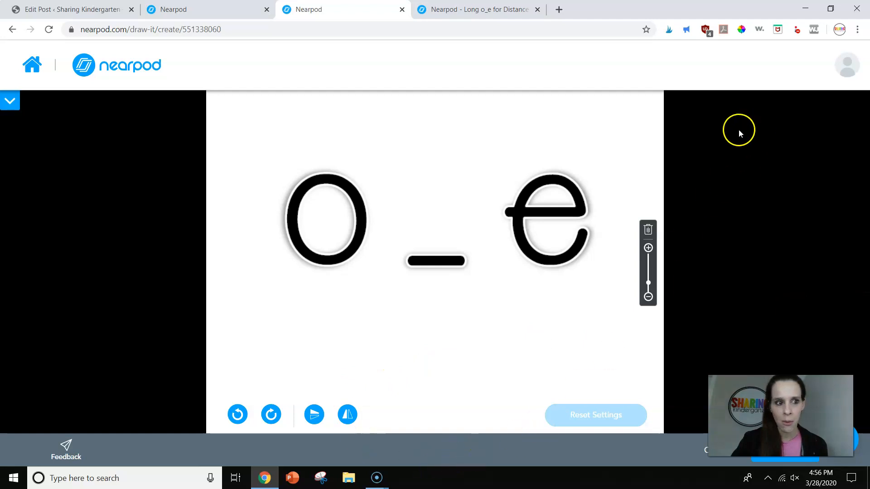
{"action": "mouse_move", "coordinate": [169, 423]}
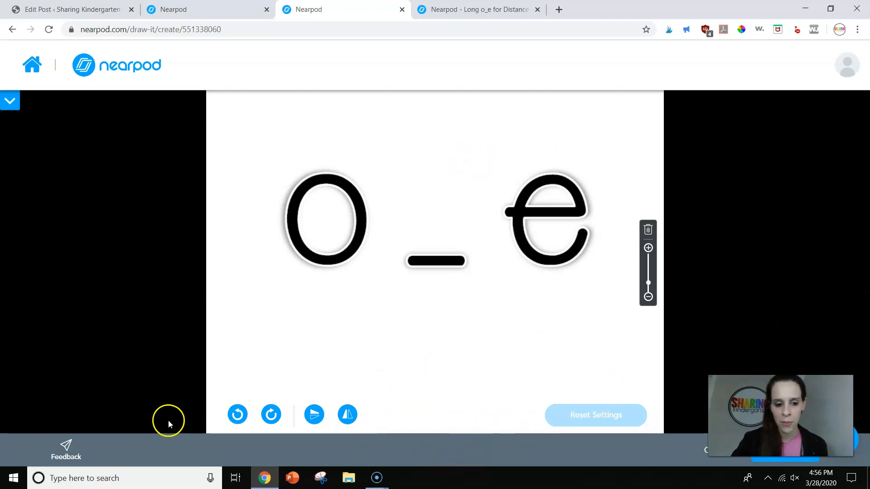
{"action": "mouse_move", "coordinate": [652, 286]}
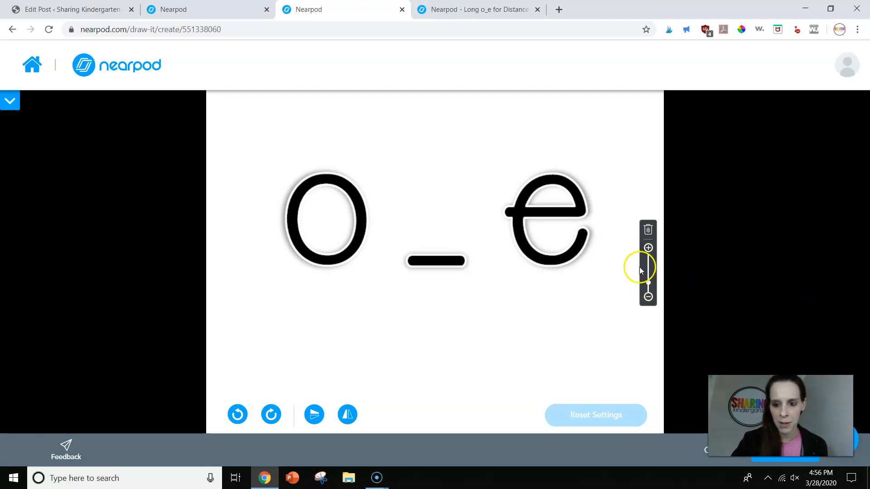
{"action": "mouse_move", "coordinate": [807, 323]}
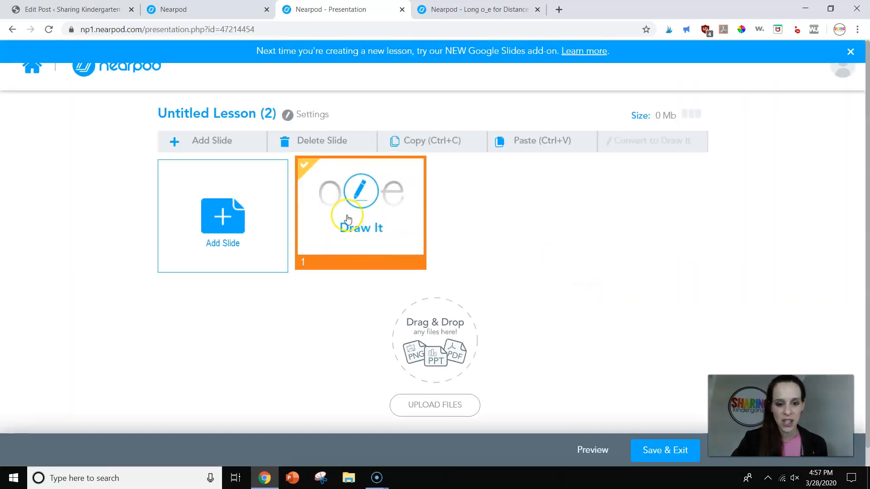
- Add a second interactive activity slide to the lesson, choosing Draw It
{"action": "left_click", "coordinate": [223, 217]}
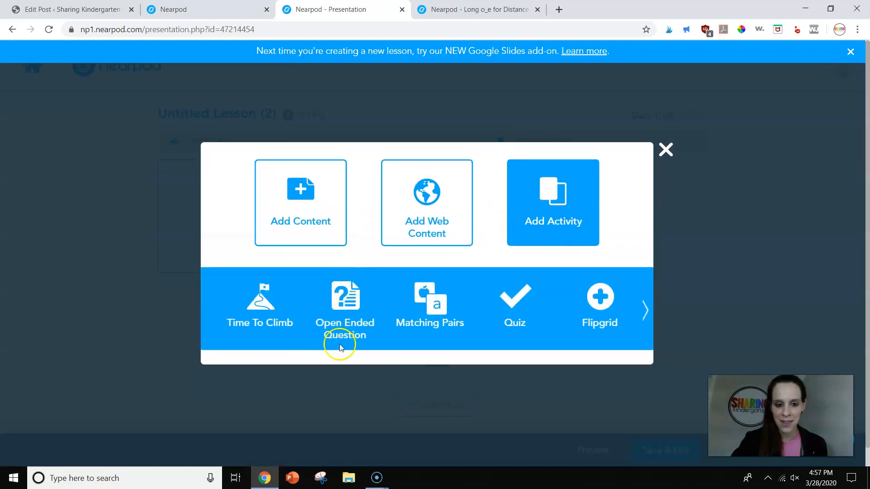
{"action": "left_click", "coordinate": [600, 304]}
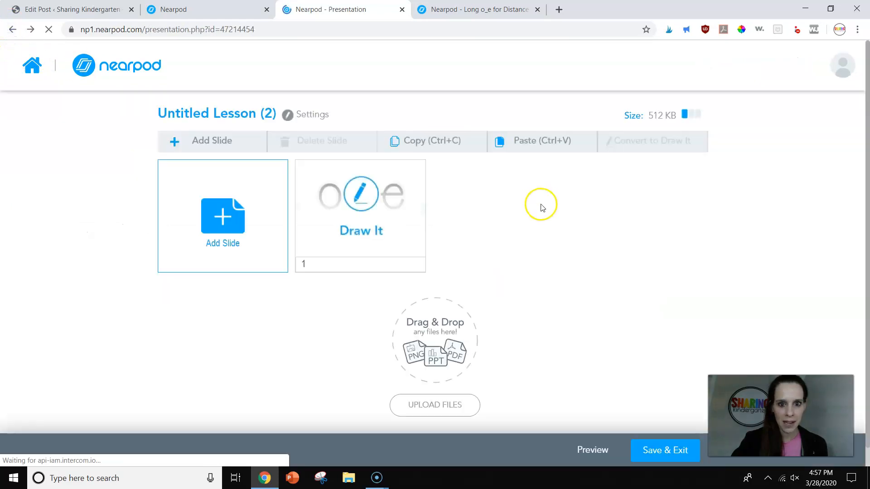
{"action": "left_click", "coordinate": [222, 216]}
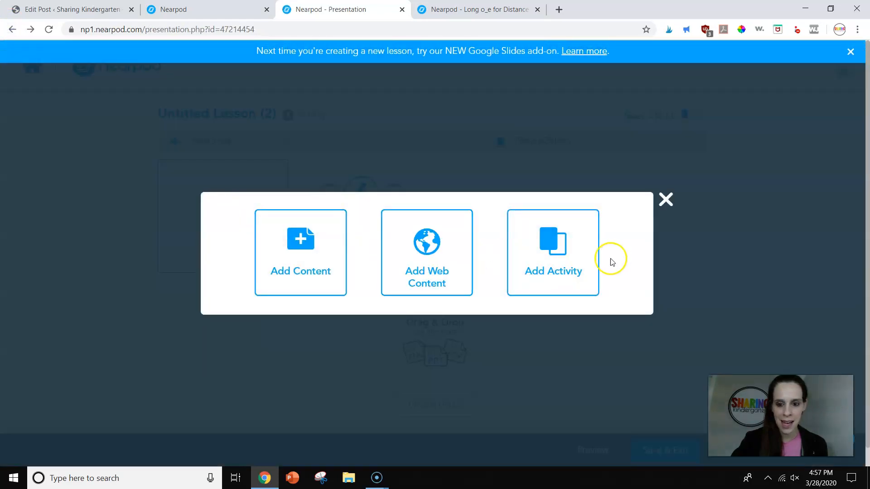
{"action": "left_click", "coordinate": [552, 253]}
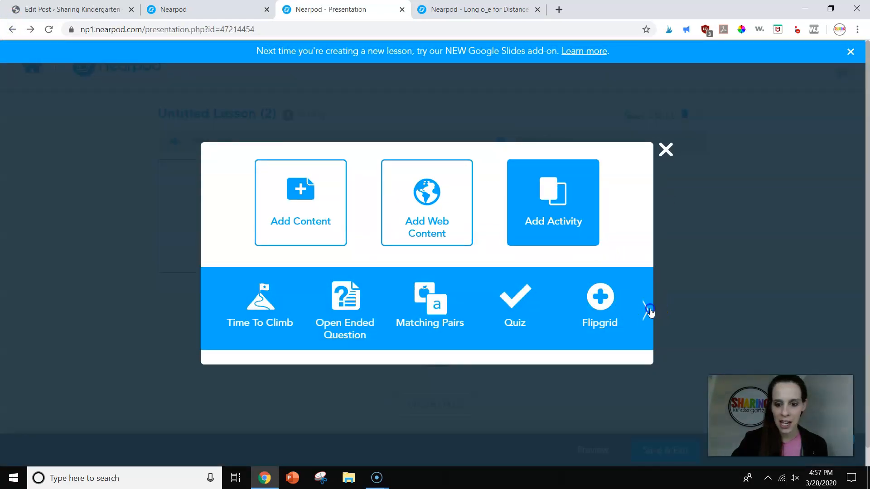
{"action": "left_click", "coordinate": [648, 310]}
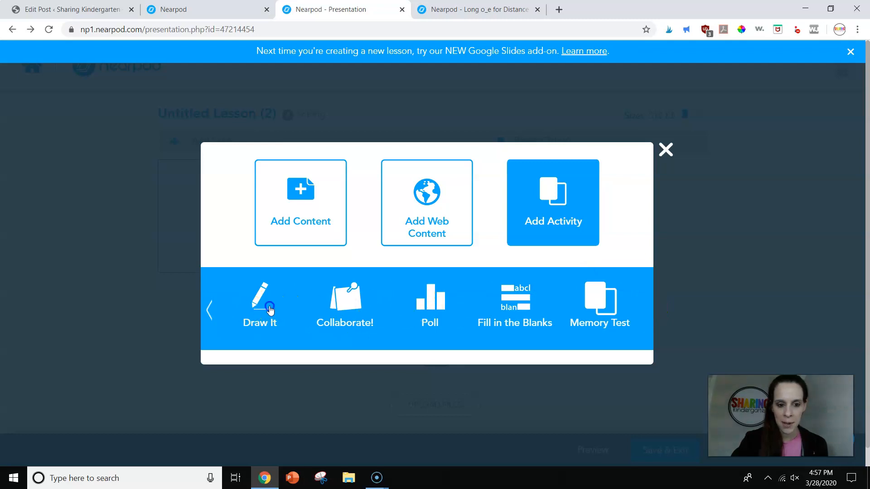
{"action": "left_click", "coordinate": [260, 306]}
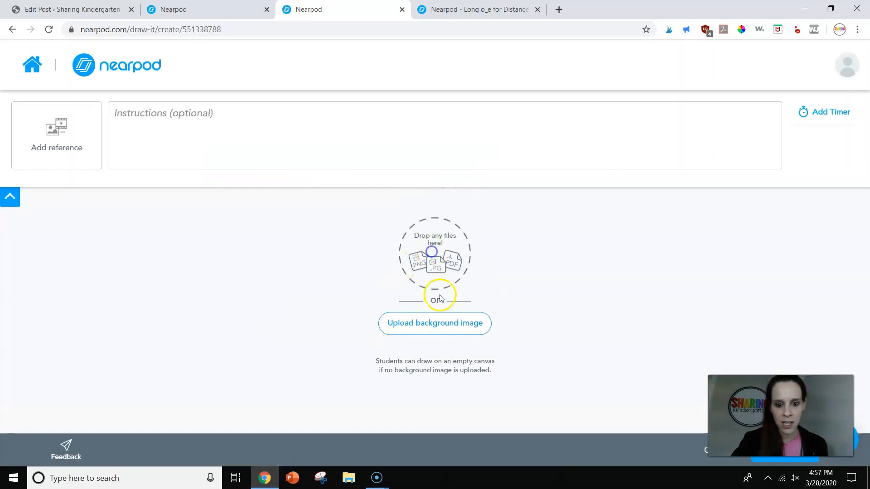
- Start uploading a worksheet image from the computer as this Draw It background
{"action": "left_click", "coordinate": [433, 322]}
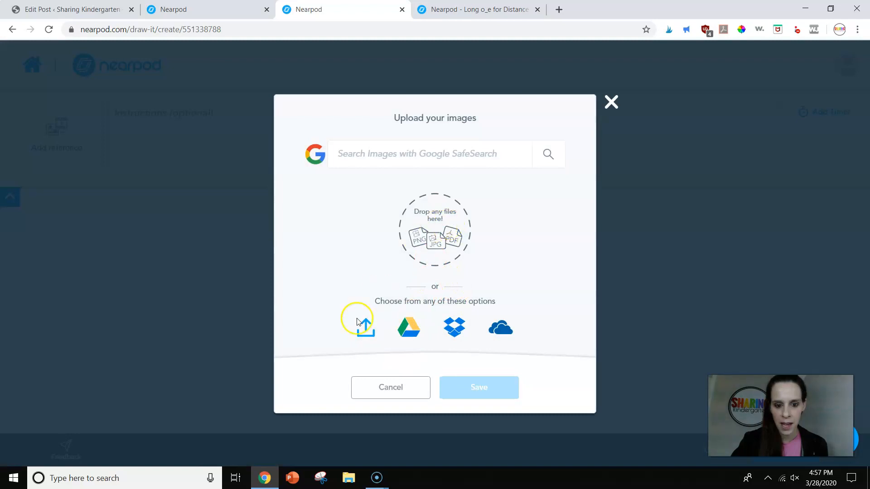
{"action": "left_click", "coordinate": [357, 327]}
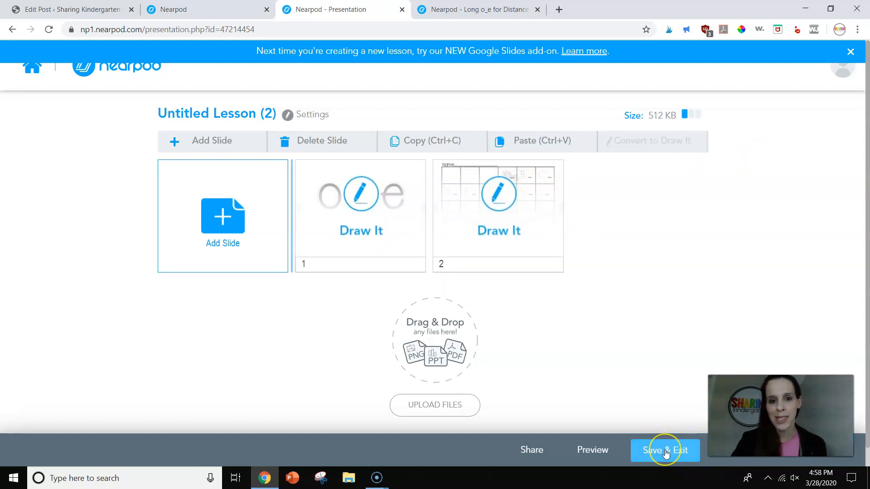
- Save and exit the lesson as 'O demo', grade Kinder, subject English Language Arts, description 'Long 0'
{"action": "left_click", "coordinate": [664, 450]}
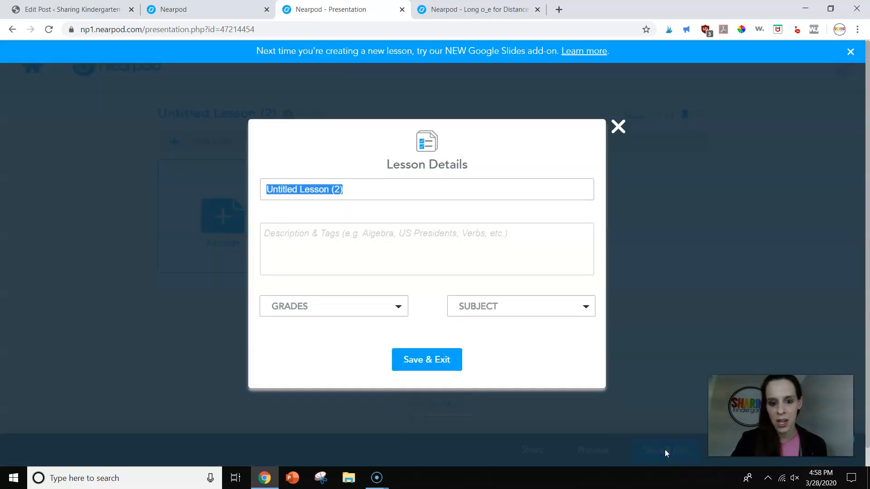
{"action": "type", "text": "O"}
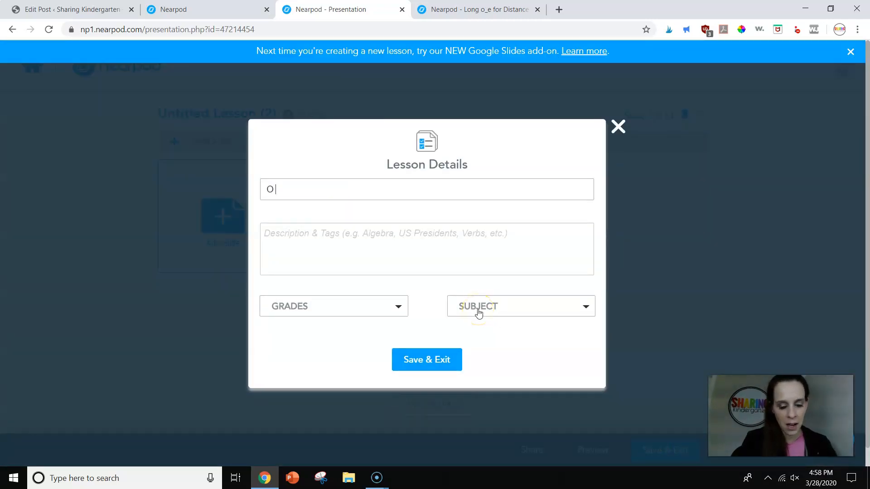
{"action": "type", "text": "demo"}
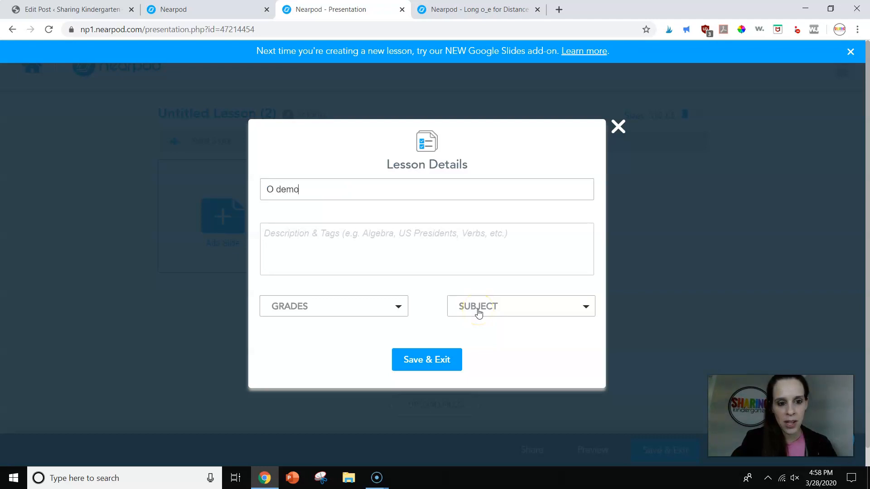
{"action": "left_click", "coordinate": [334, 305]}
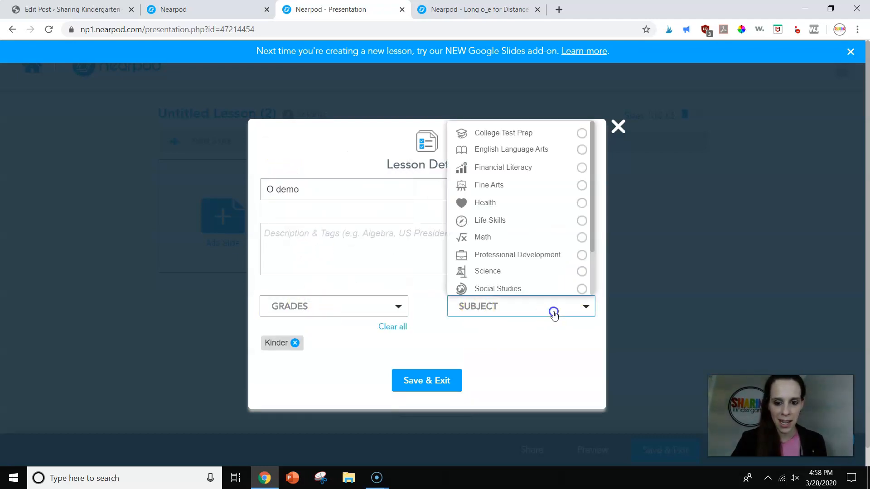
{"action": "left_click", "coordinate": [582, 185]}
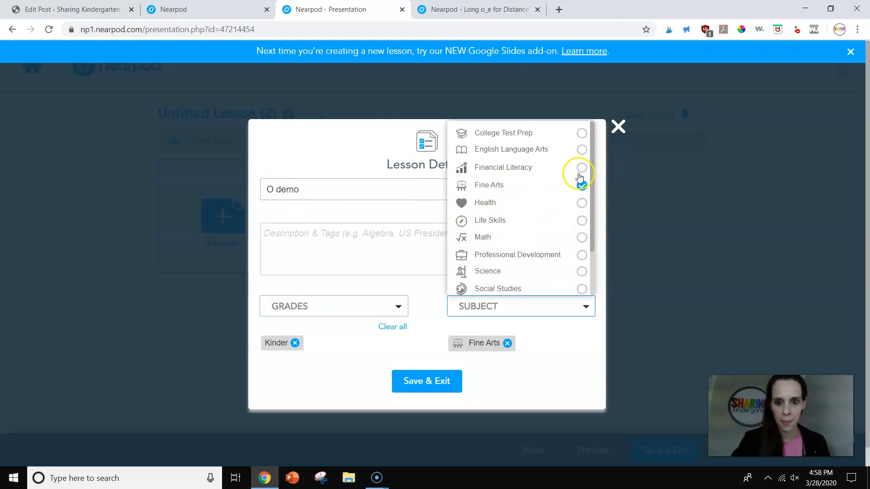
{"action": "left_click", "coordinate": [510, 150]}
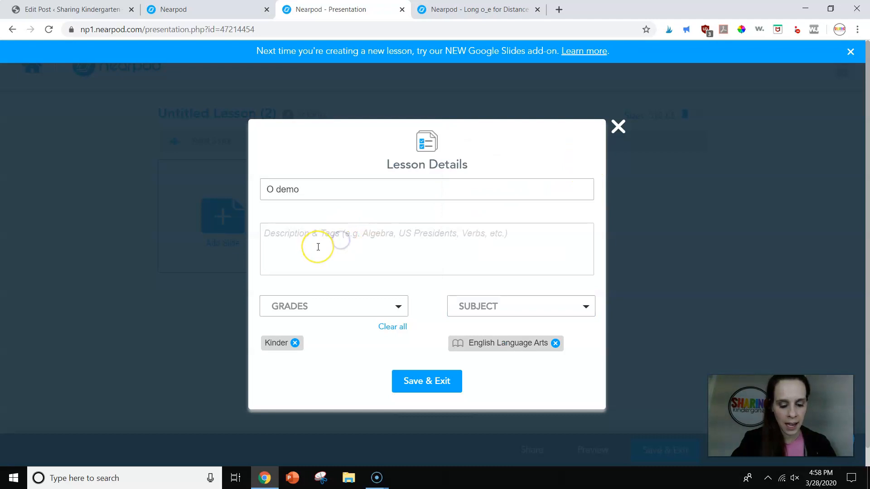
{"action": "type", "text": "Long 0"}
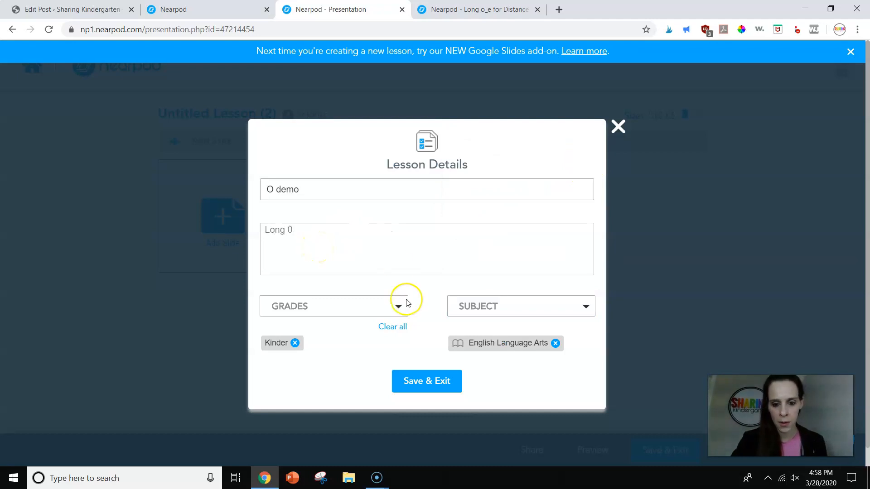
{"action": "left_click", "coordinate": [426, 381]}
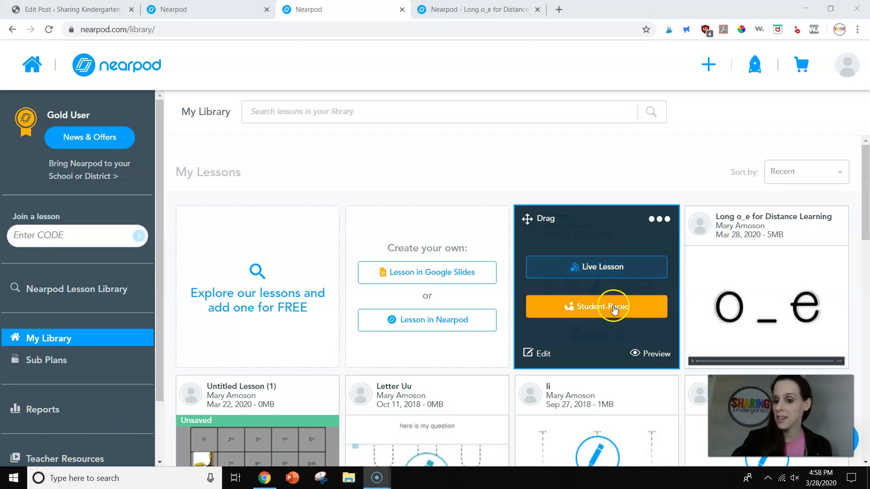
{"action": "left_click", "coordinate": [596, 307]}
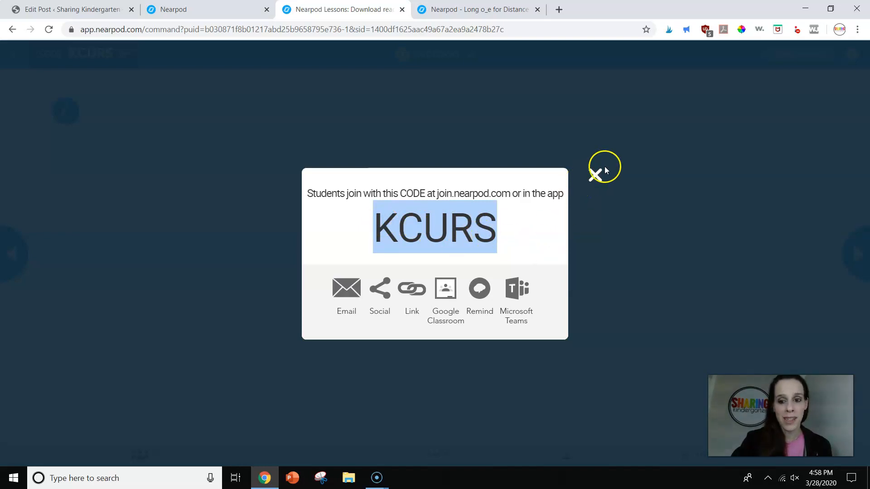
{"action": "left_click", "coordinate": [595, 175]}
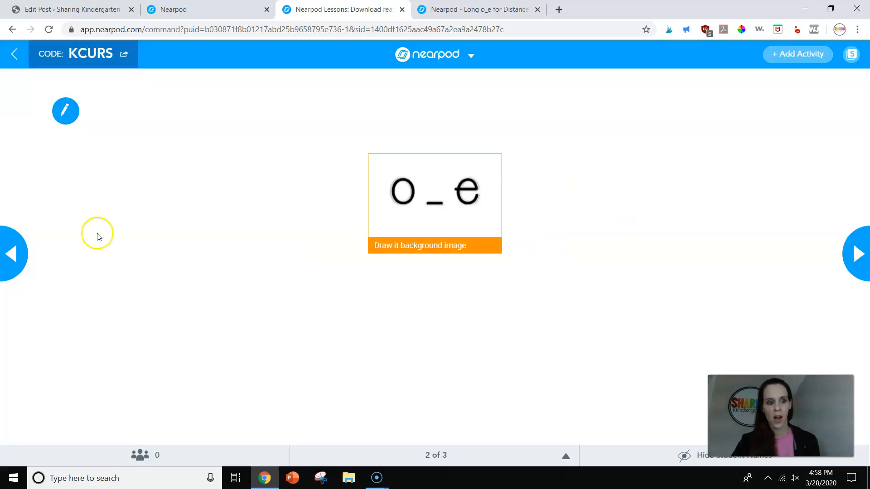
- Try the back arrow twice to leave the session, staying each time at the prompt
{"action": "left_click", "coordinate": [14, 54]}
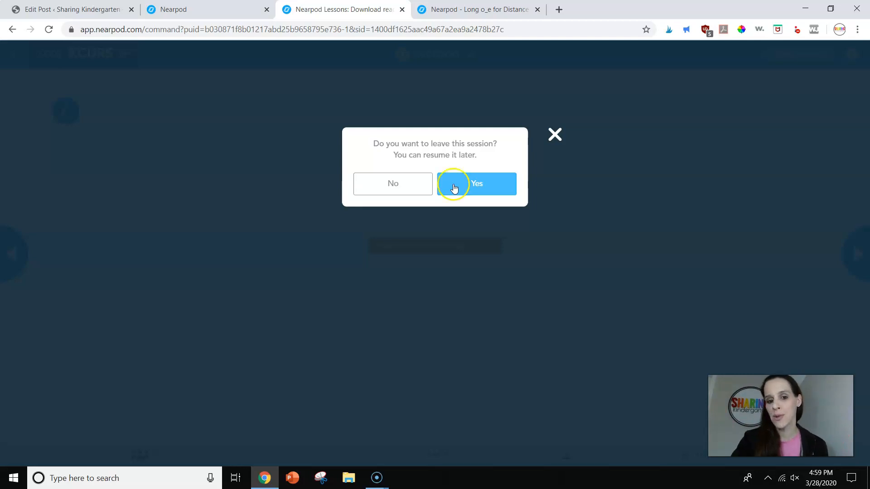
{"action": "left_click", "coordinate": [392, 183]}
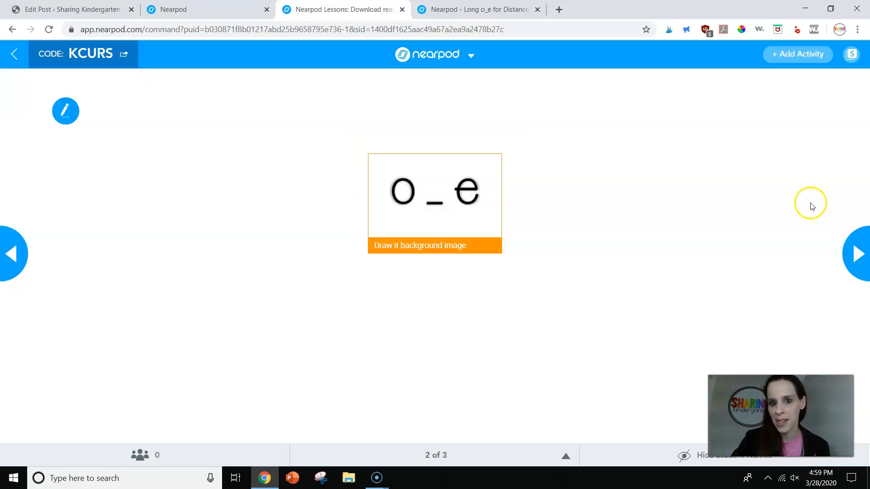
{"action": "left_click", "coordinate": [14, 53]}
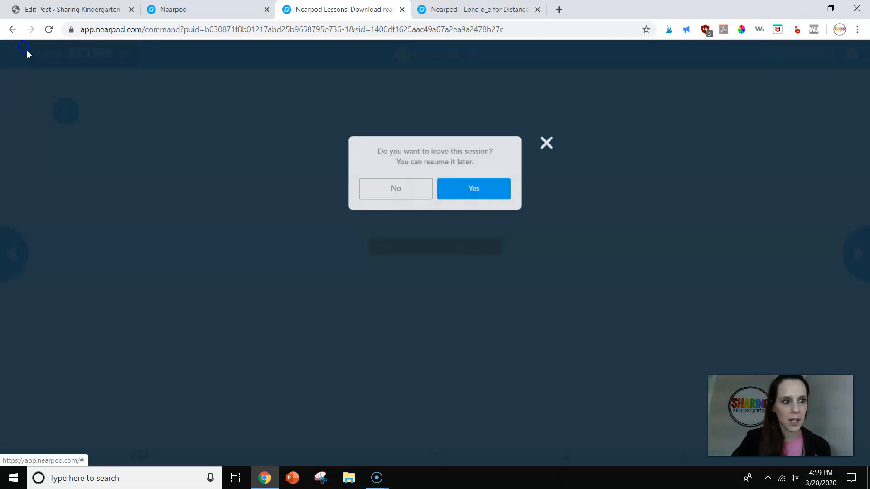
{"action": "left_click", "coordinate": [395, 189]}
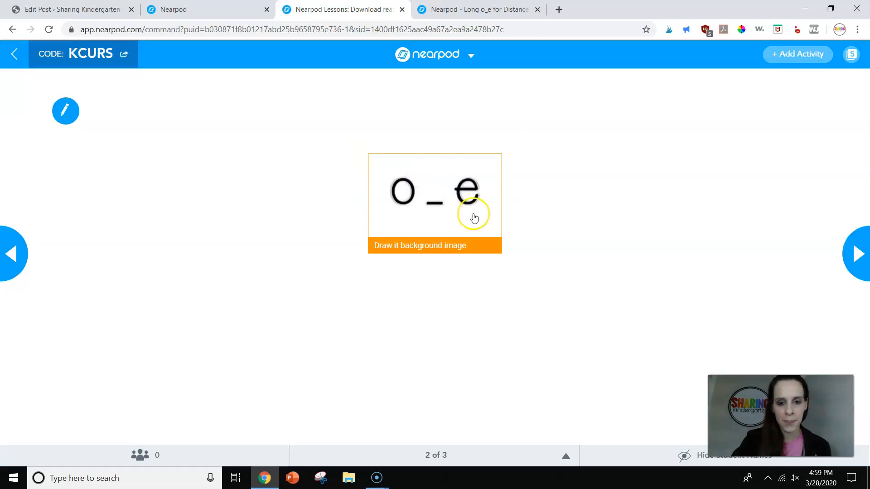
- Leave the live session through the session options menu, confirming Yes, back to My Library
{"action": "left_click", "coordinate": [471, 54]}
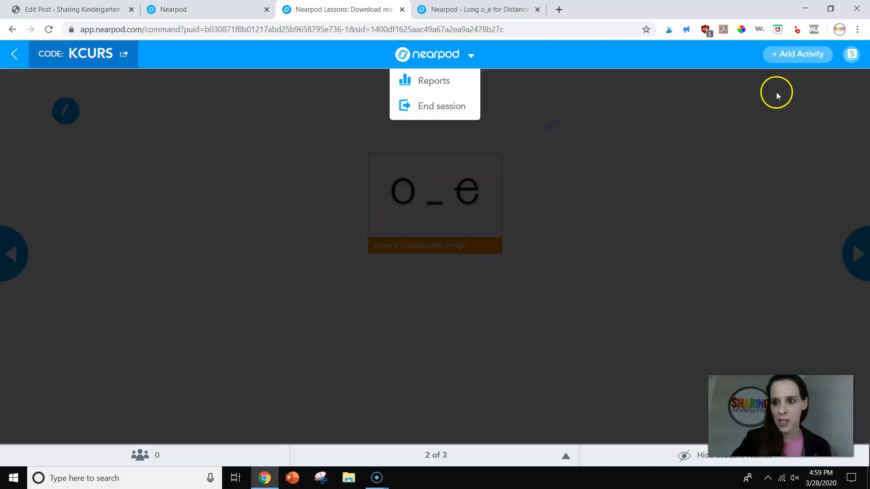
{"action": "mouse_move", "coordinate": [47, 109]}
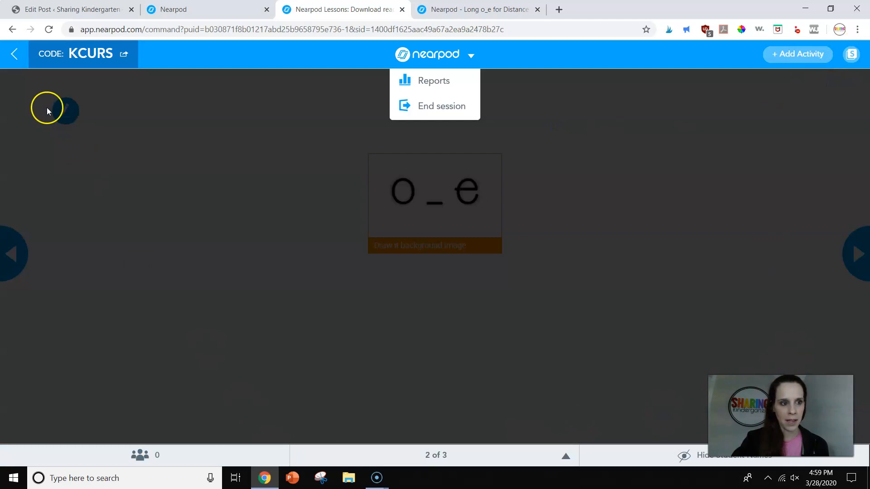
{"action": "left_click", "coordinate": [442, 106]}
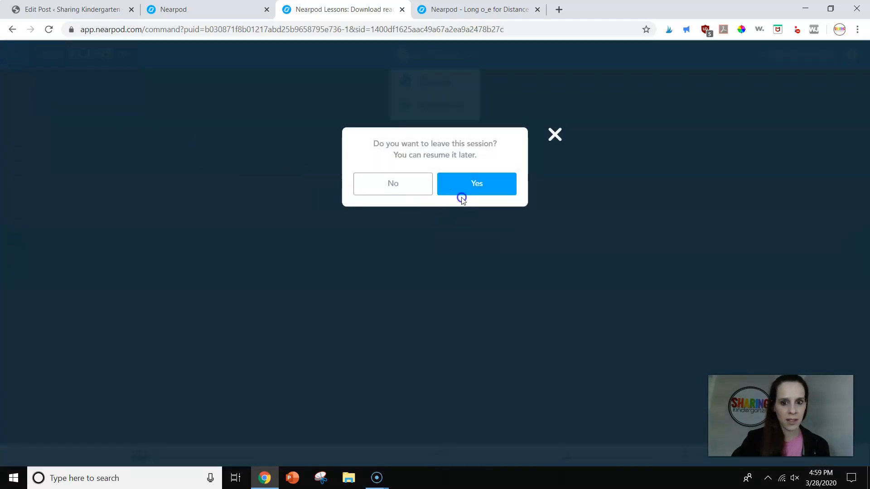
{"action": "left_click", "coordinate": [475, 184]}
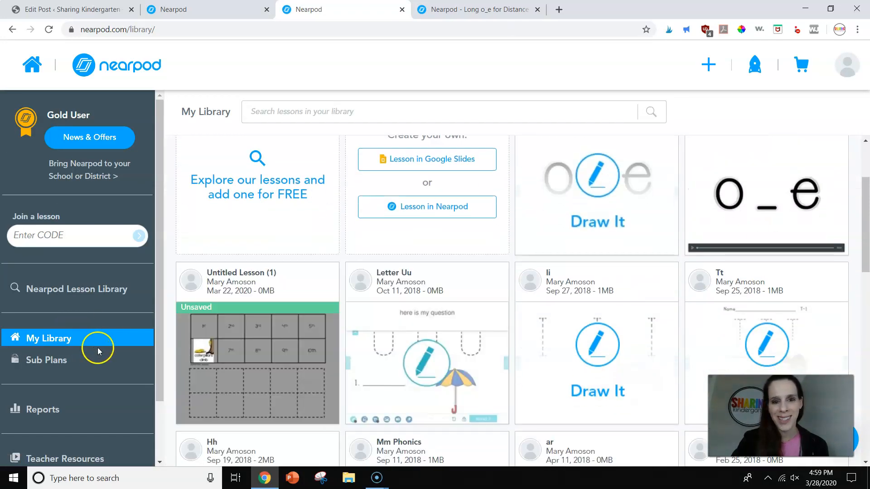
{"action": "mouse_move", "coordinate": [117, 332]}
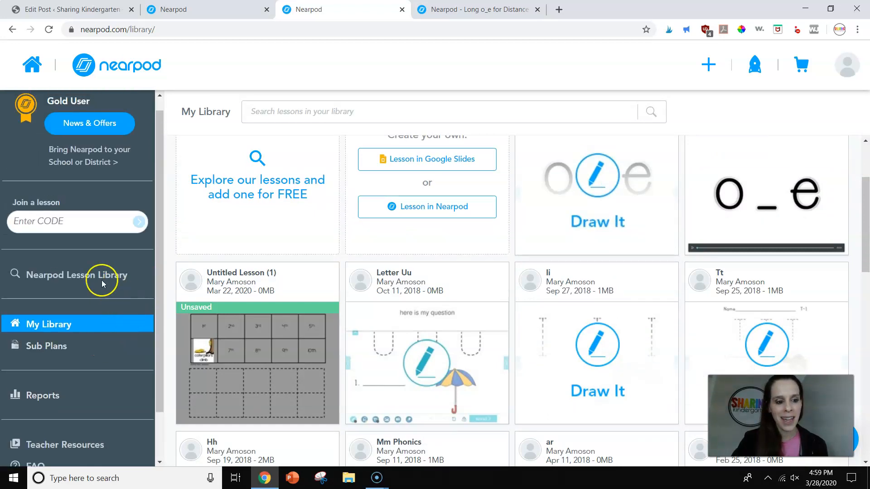
{"action": "mouse_move", "coordinate": [71, 274]}
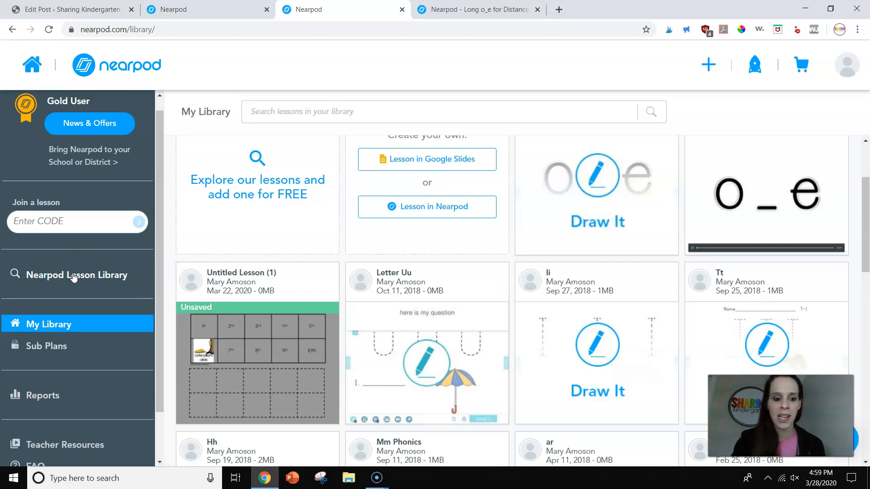
{"action": "scroll", "scroll_direction": "down", "scroll_amount": 3}
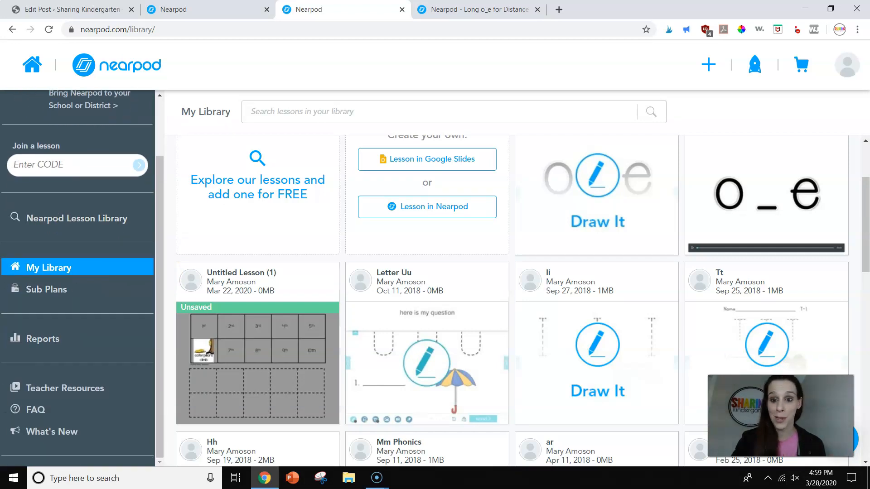